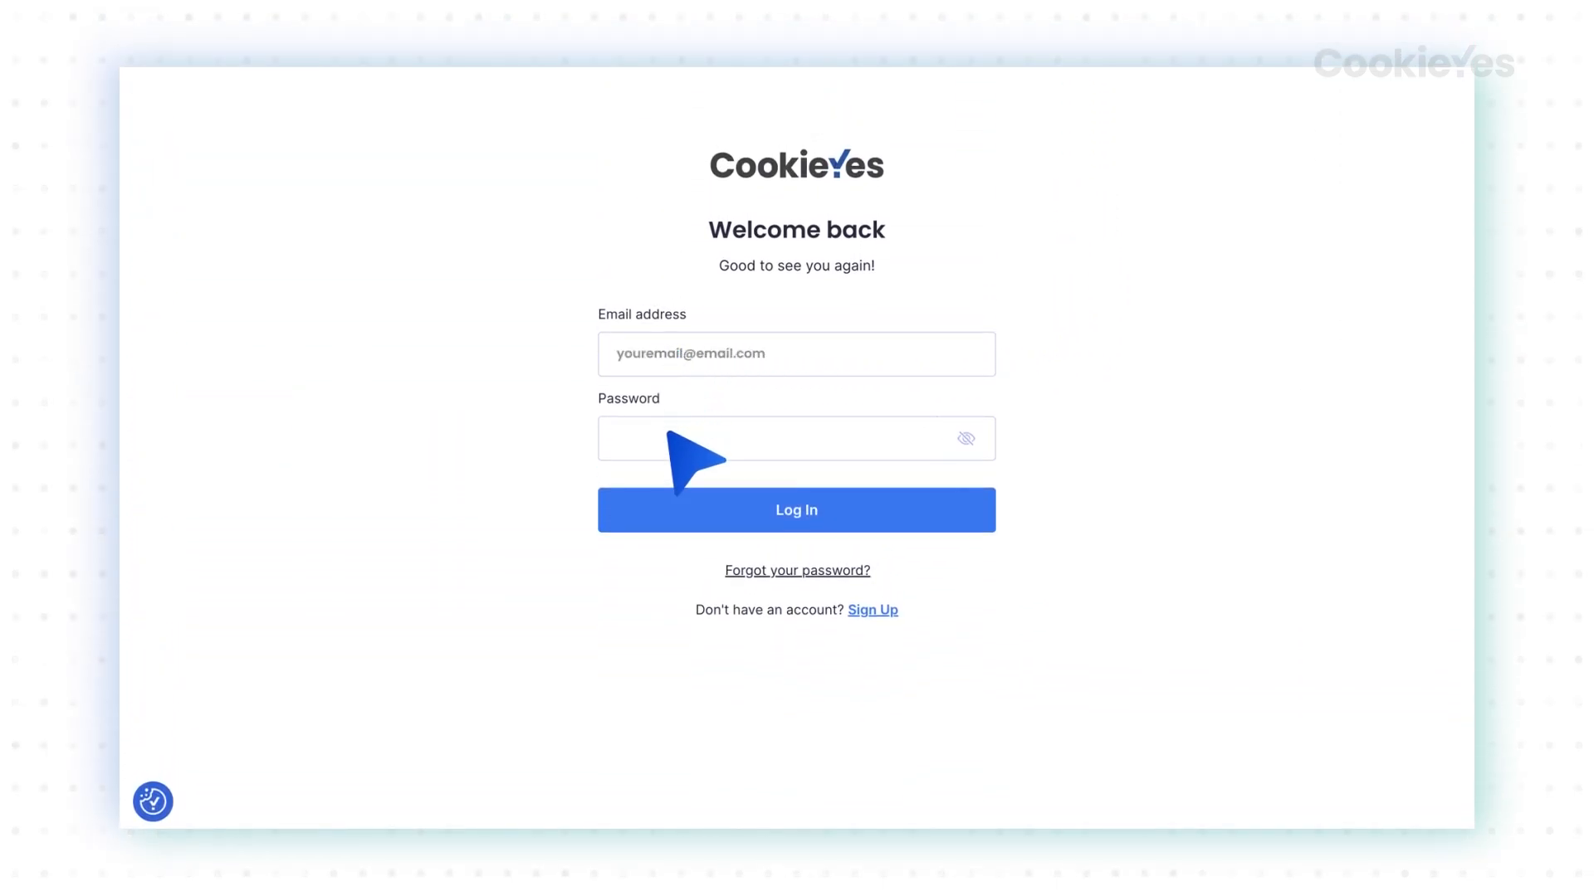
Sign in to CookieYes and open the Cookie Banner editor.
click(796, 509)
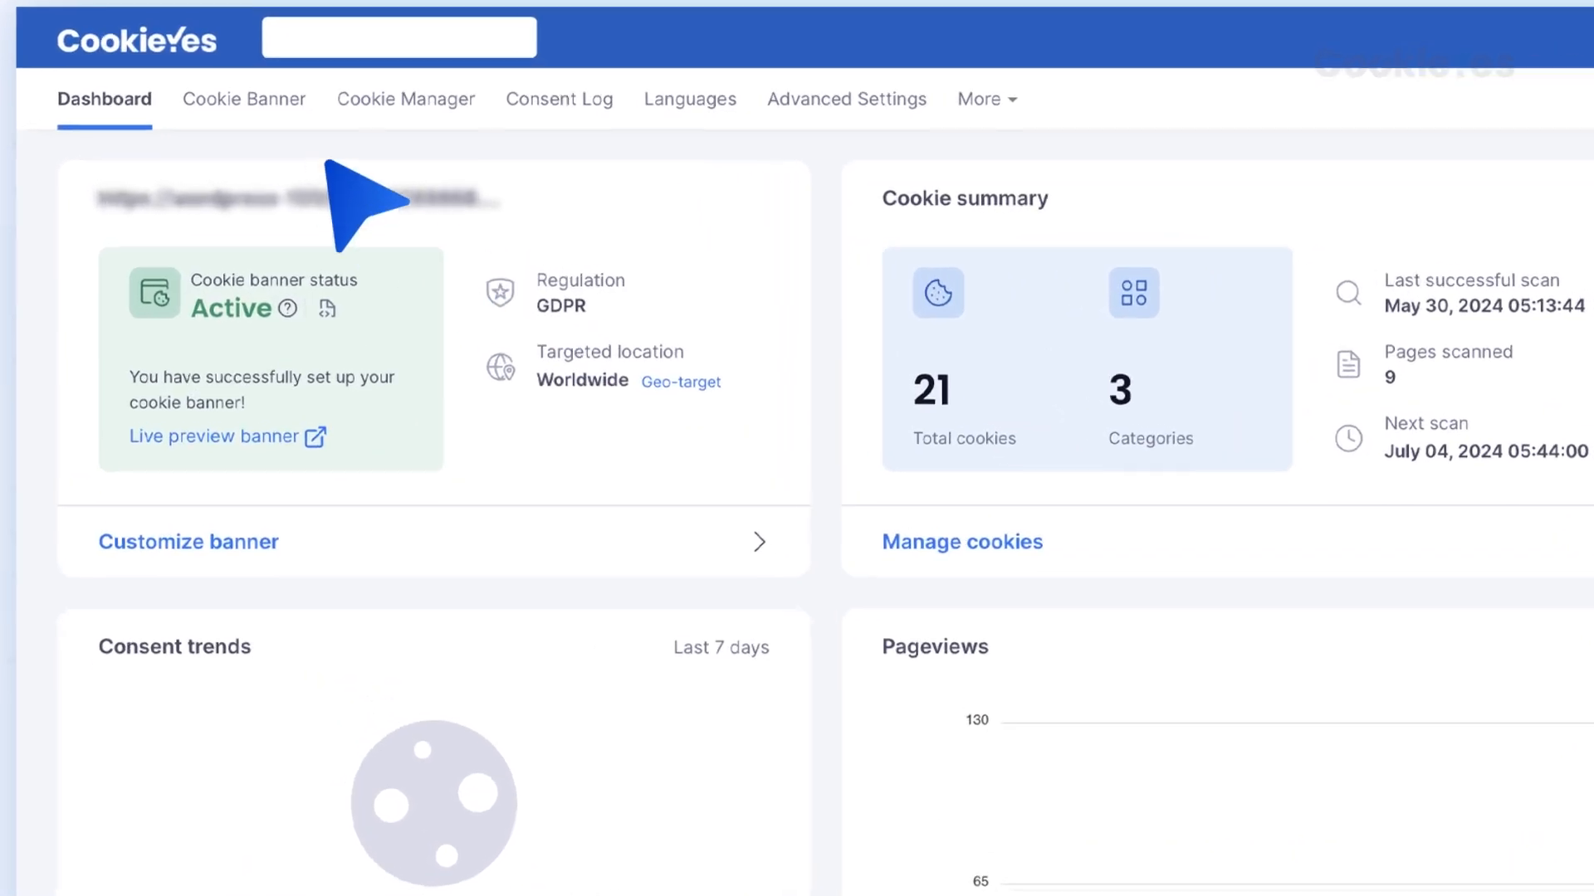
click(244, 99)
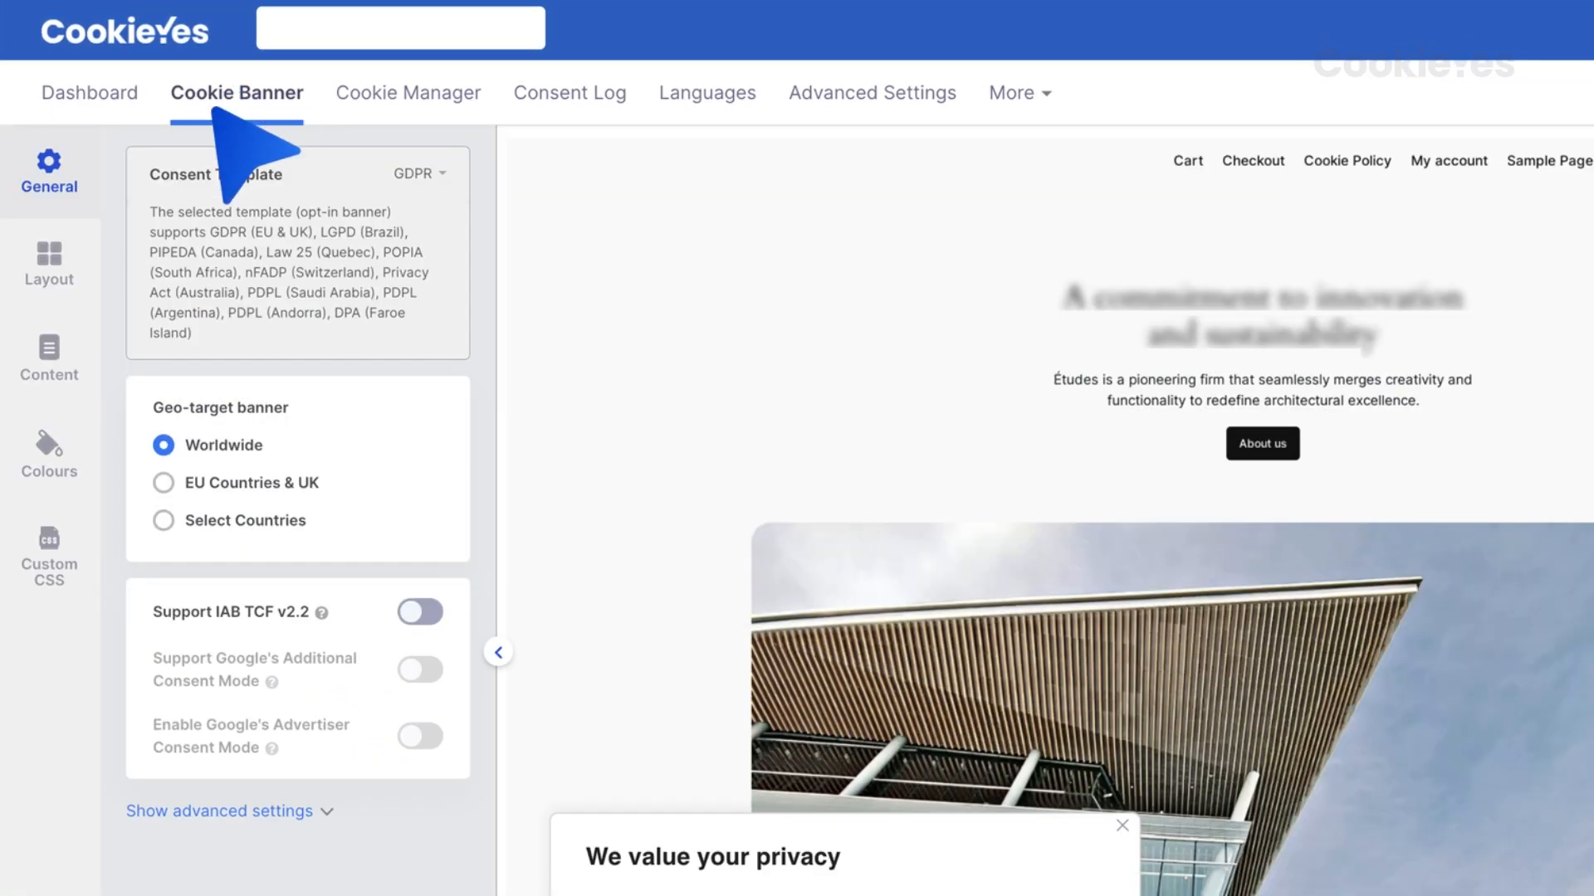
Expand Cookie List under banner Content and copy its audit-table embed code.
click(48, 358)
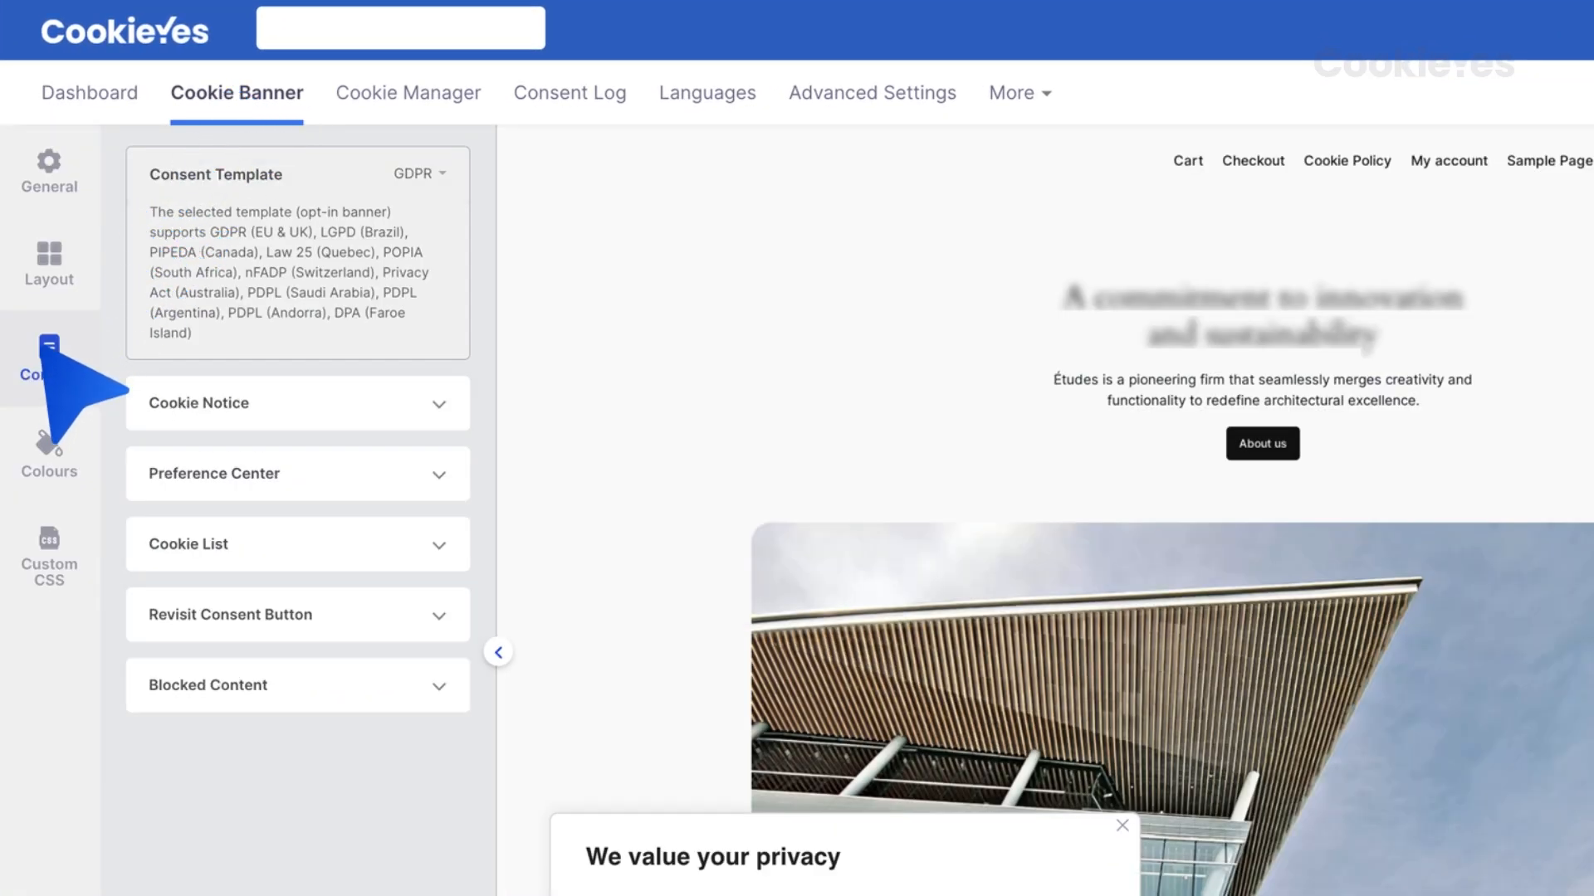
click(297, 543)
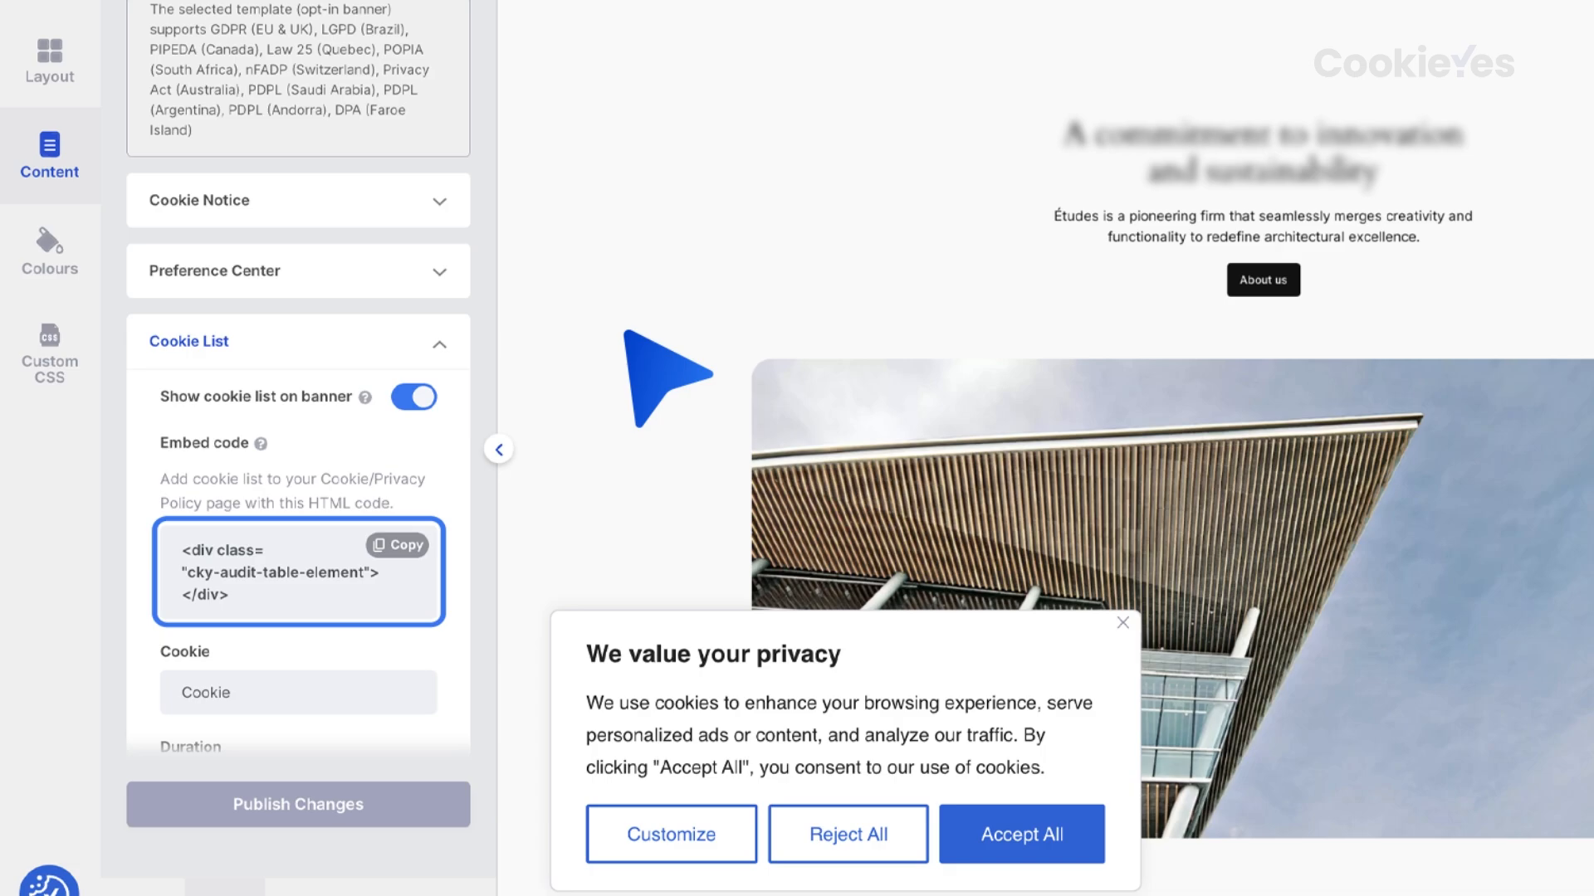
click(398, 545)
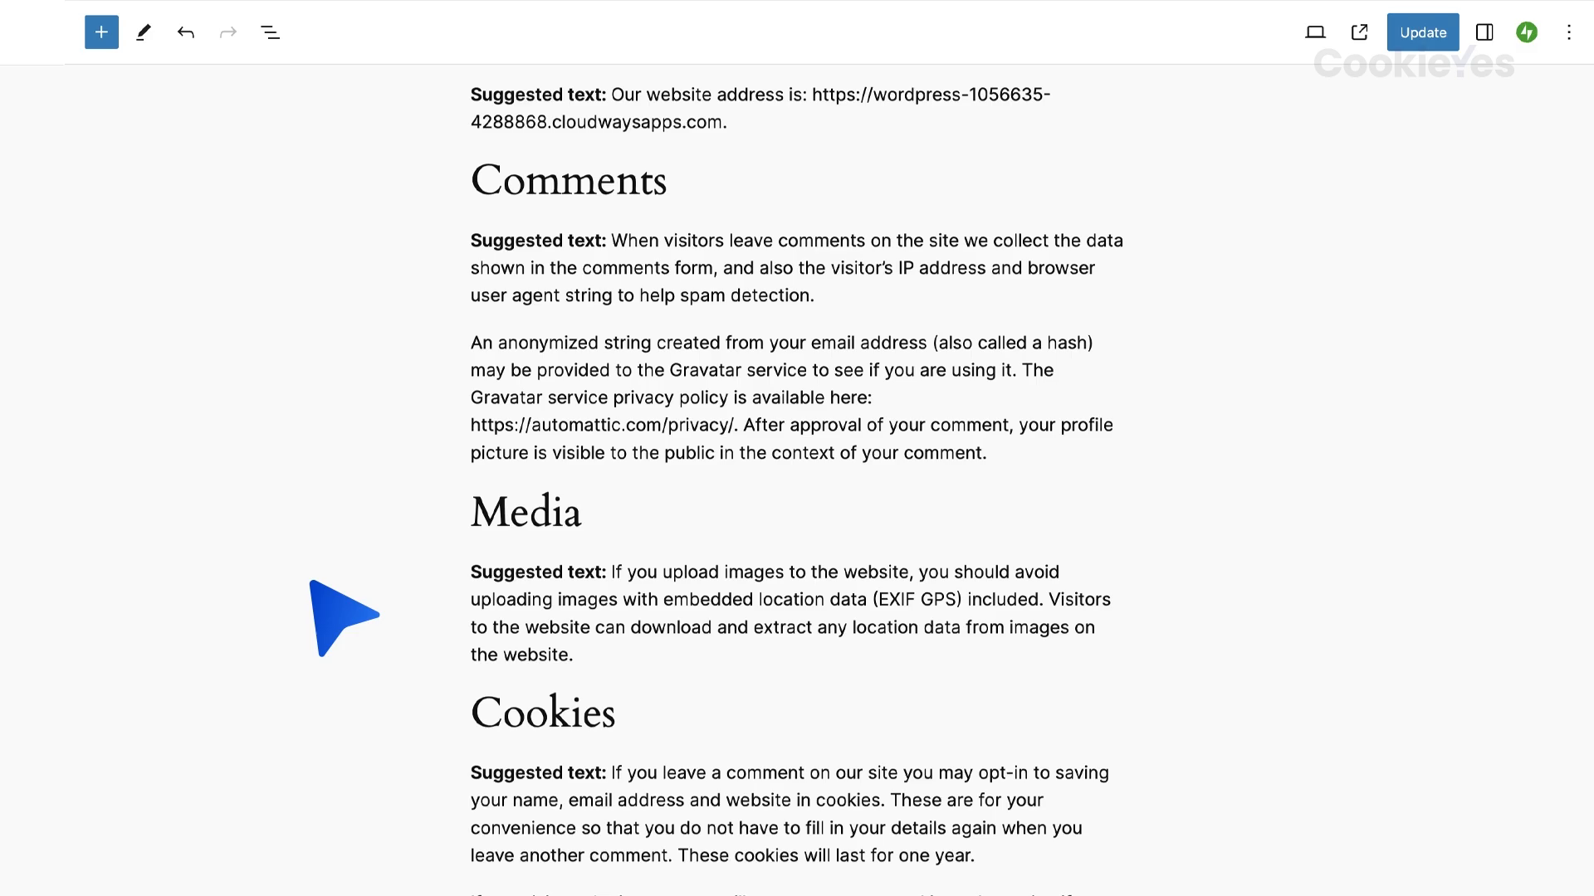
Scroll the privacy policy page to below the Media section for the embed code.
scroll(down, 3)
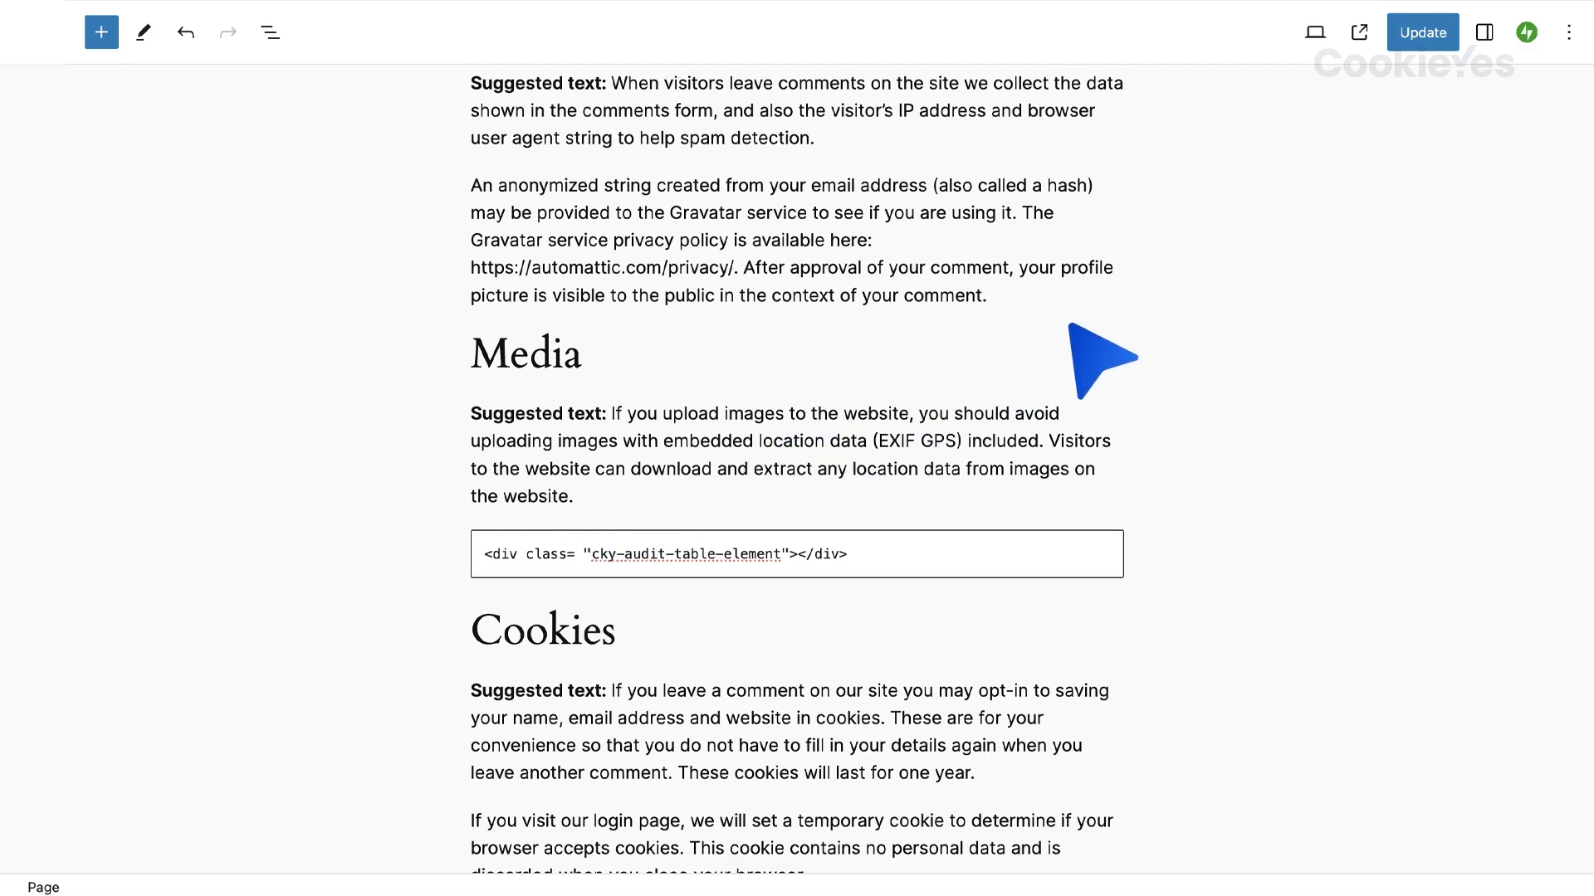
mouse_move(1206, 268)
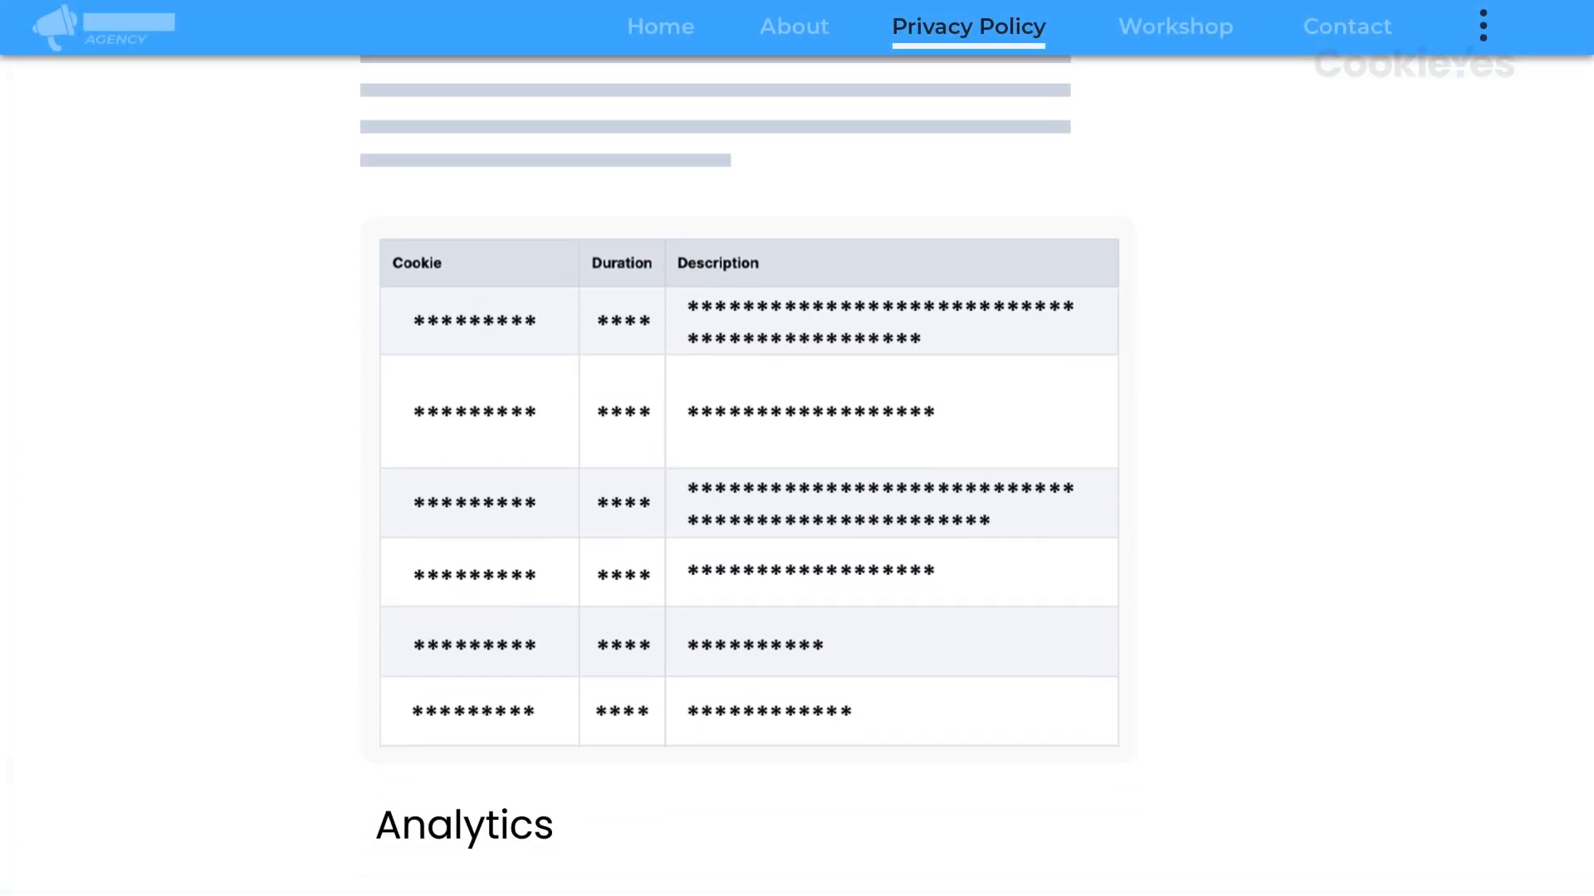
scroll(down, 3)
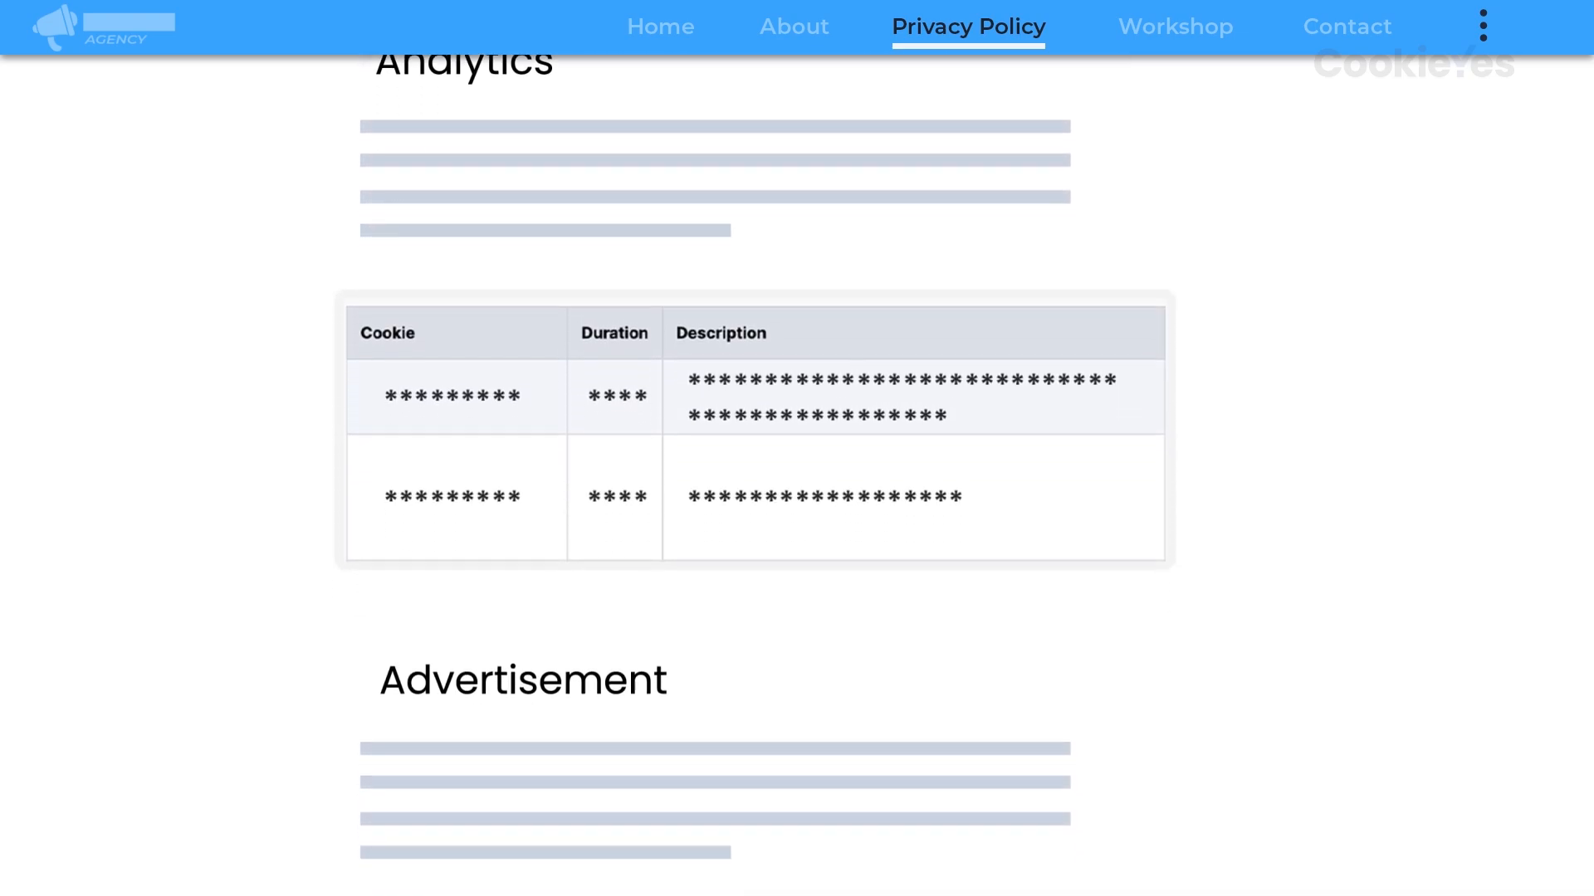
scroll(down, 3)
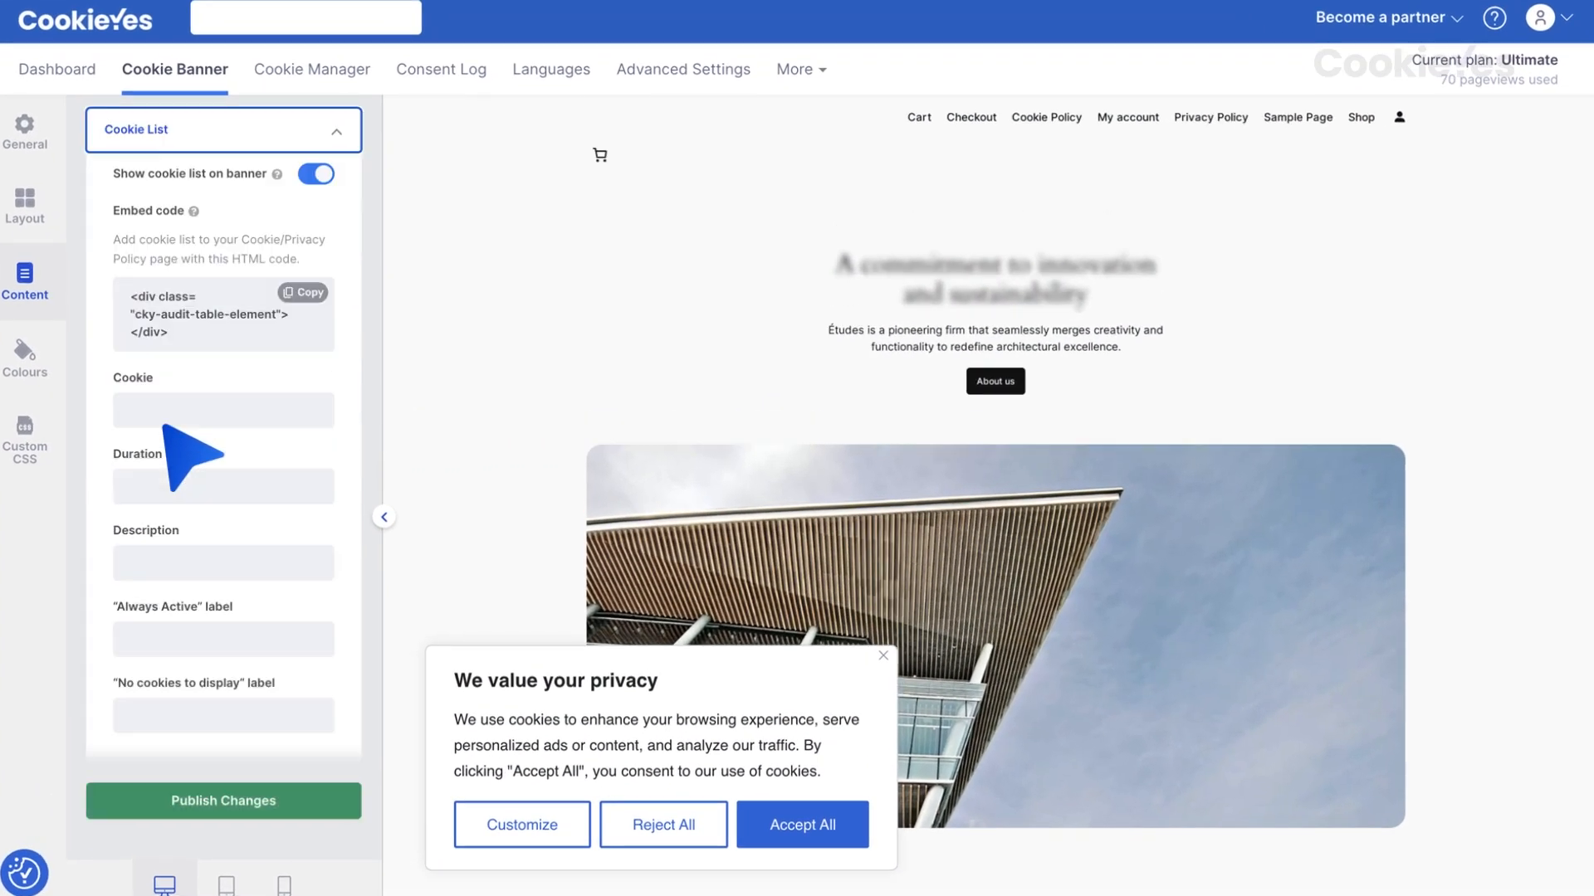
mouse_move(490, 524)
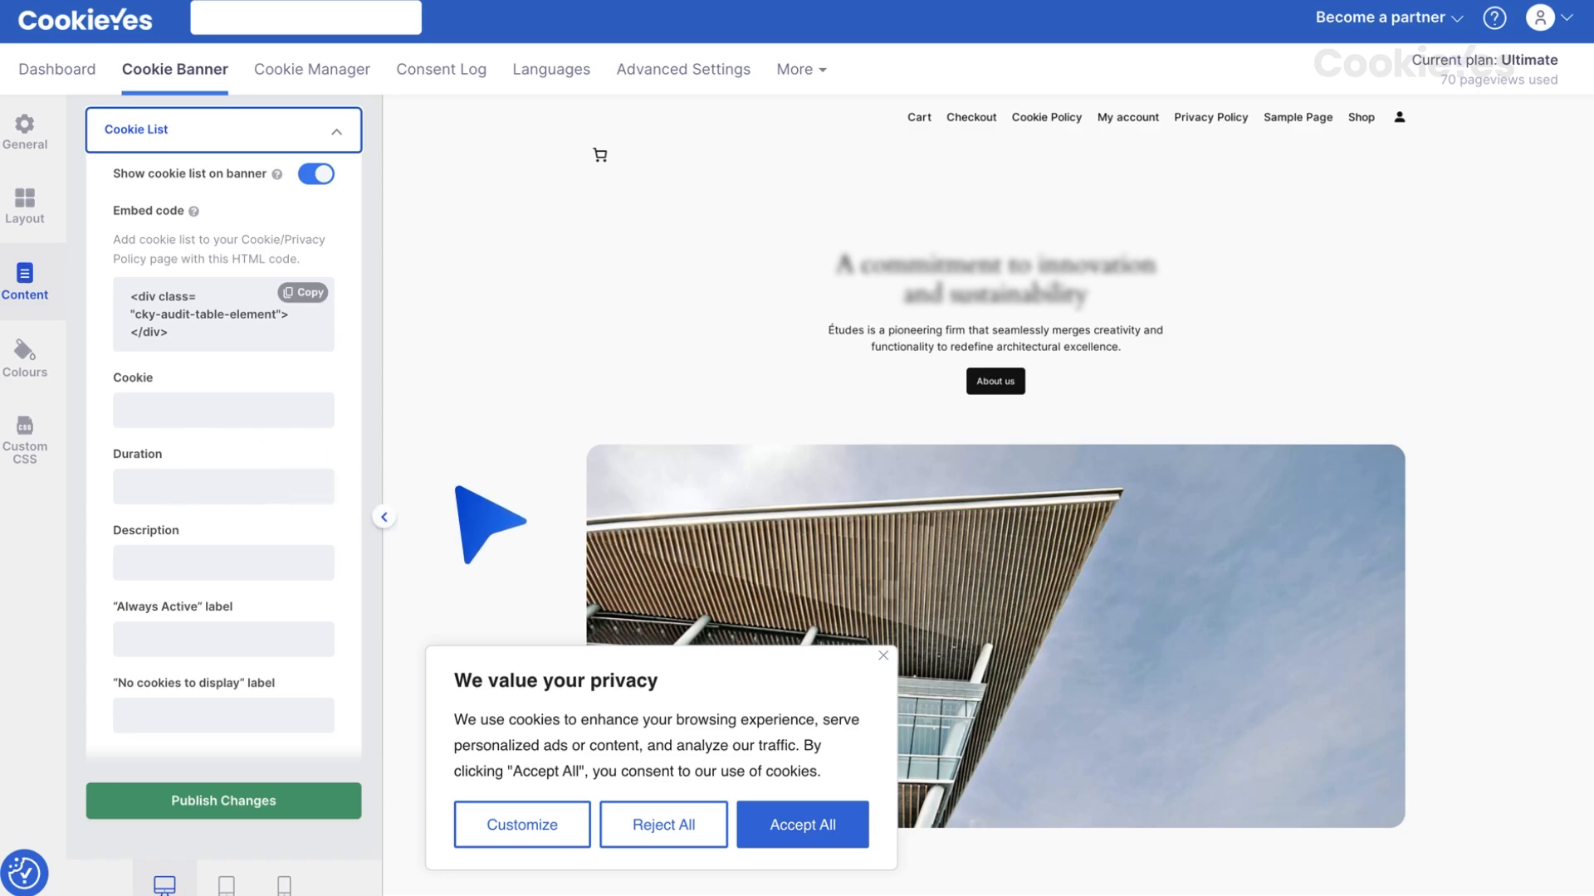
Preview the consent preferences with the new cookie list labels and publish them.
click(521, 825)
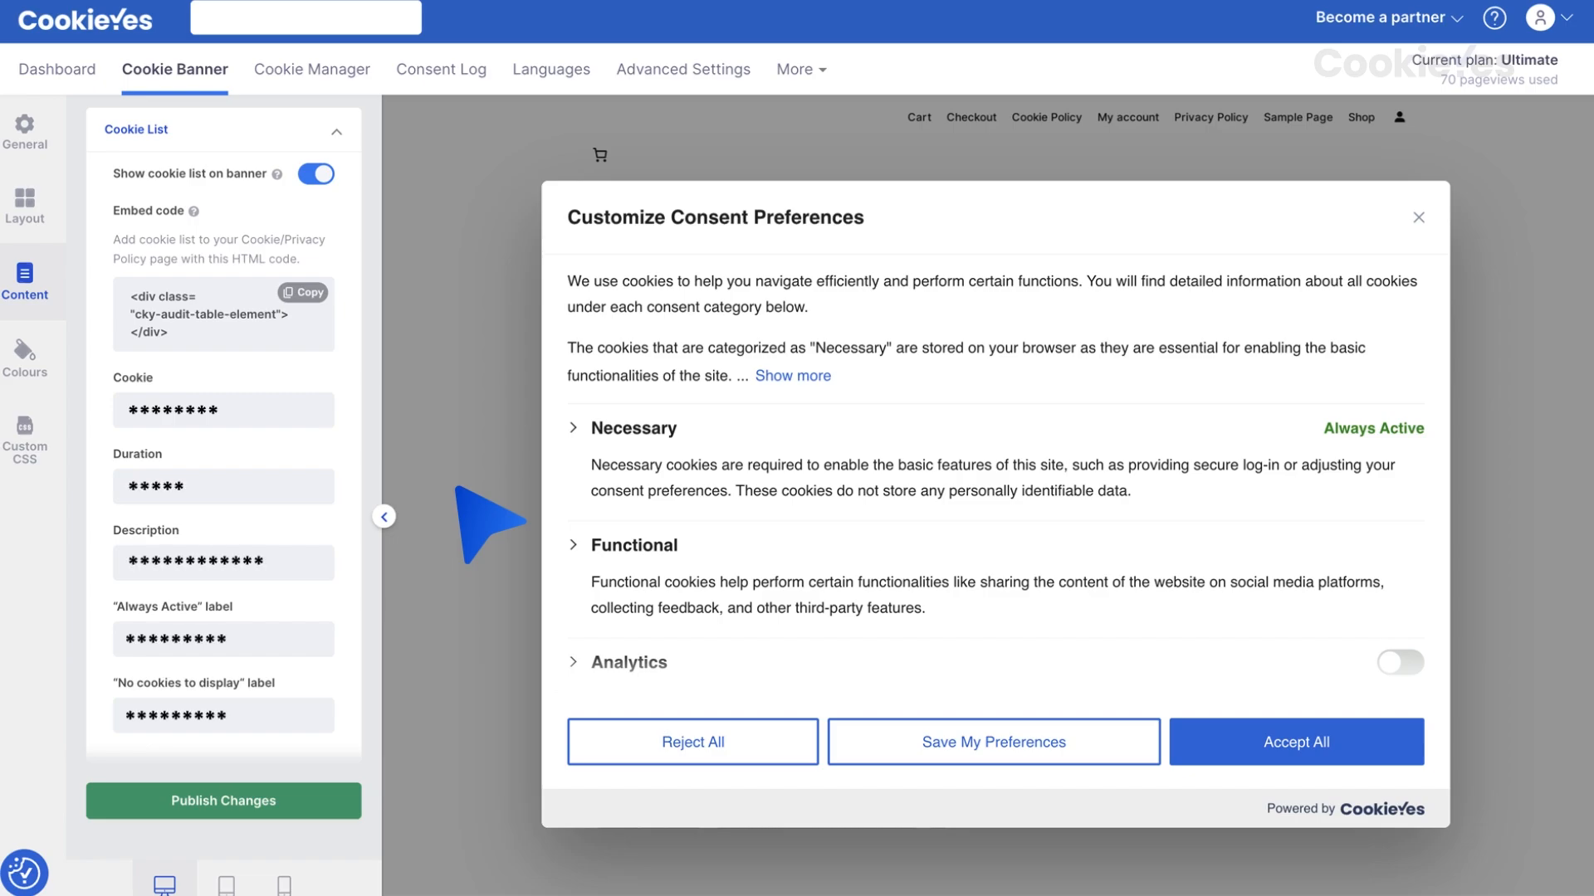
mouse_move(376, 640)
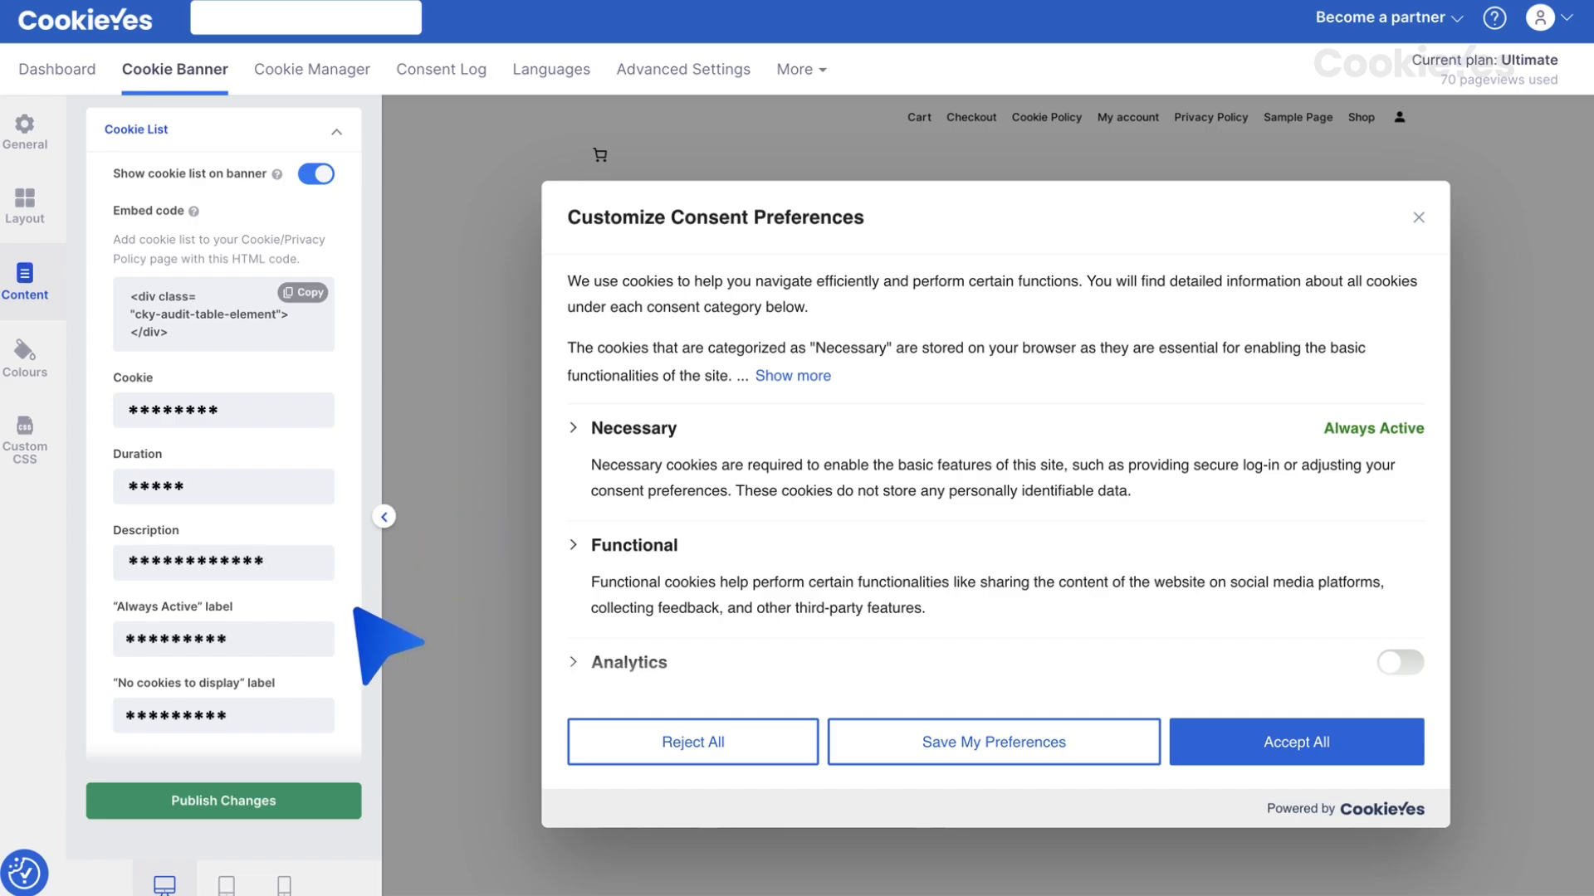
click(223, 801)
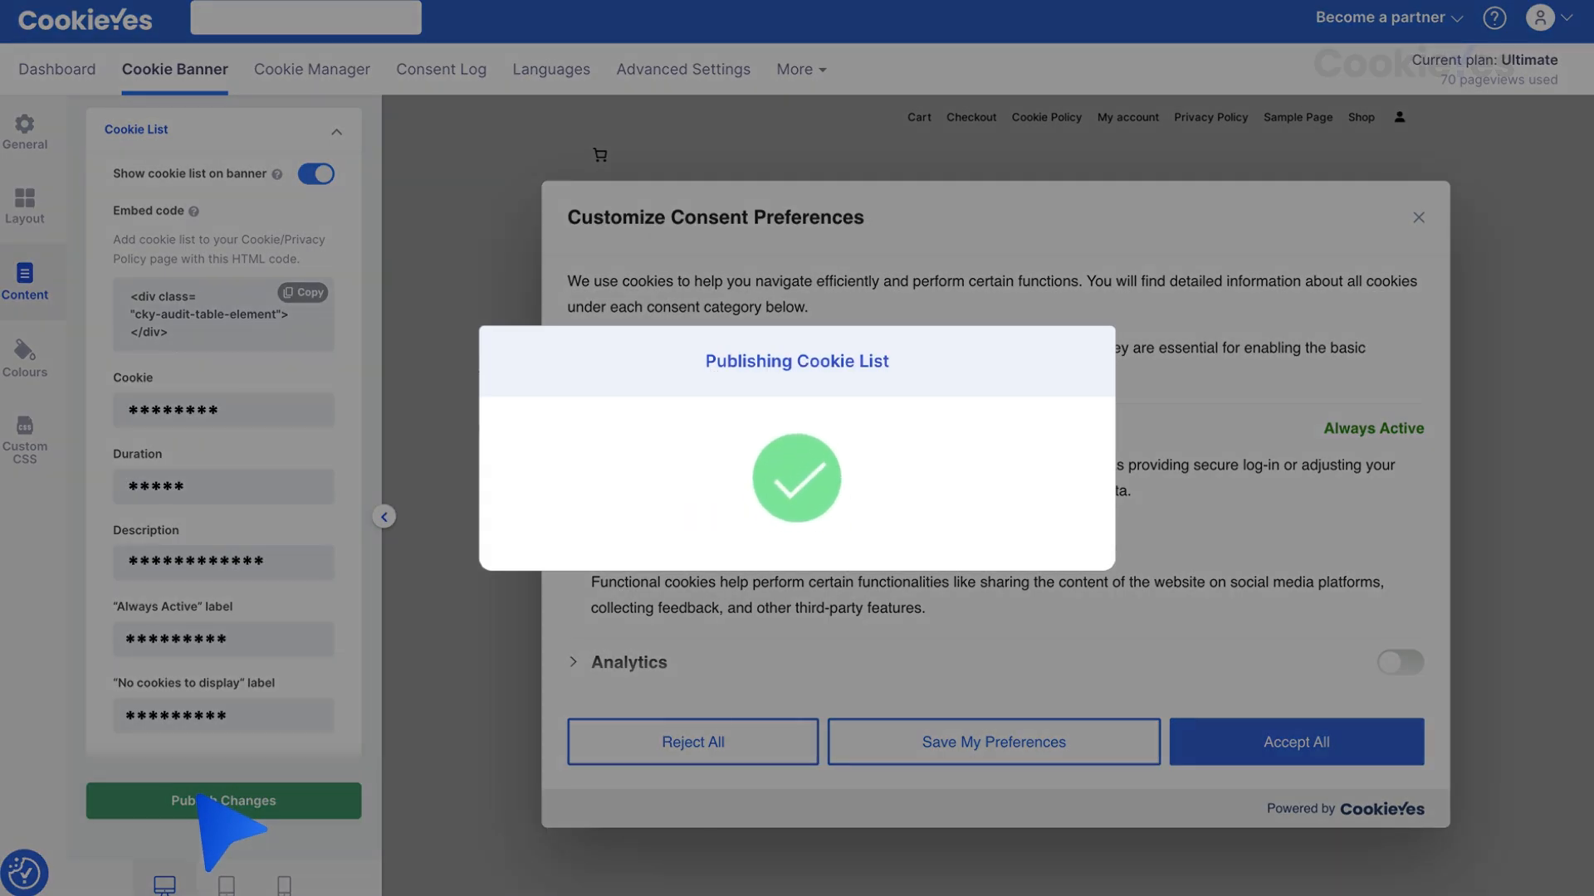
click(222, 801)
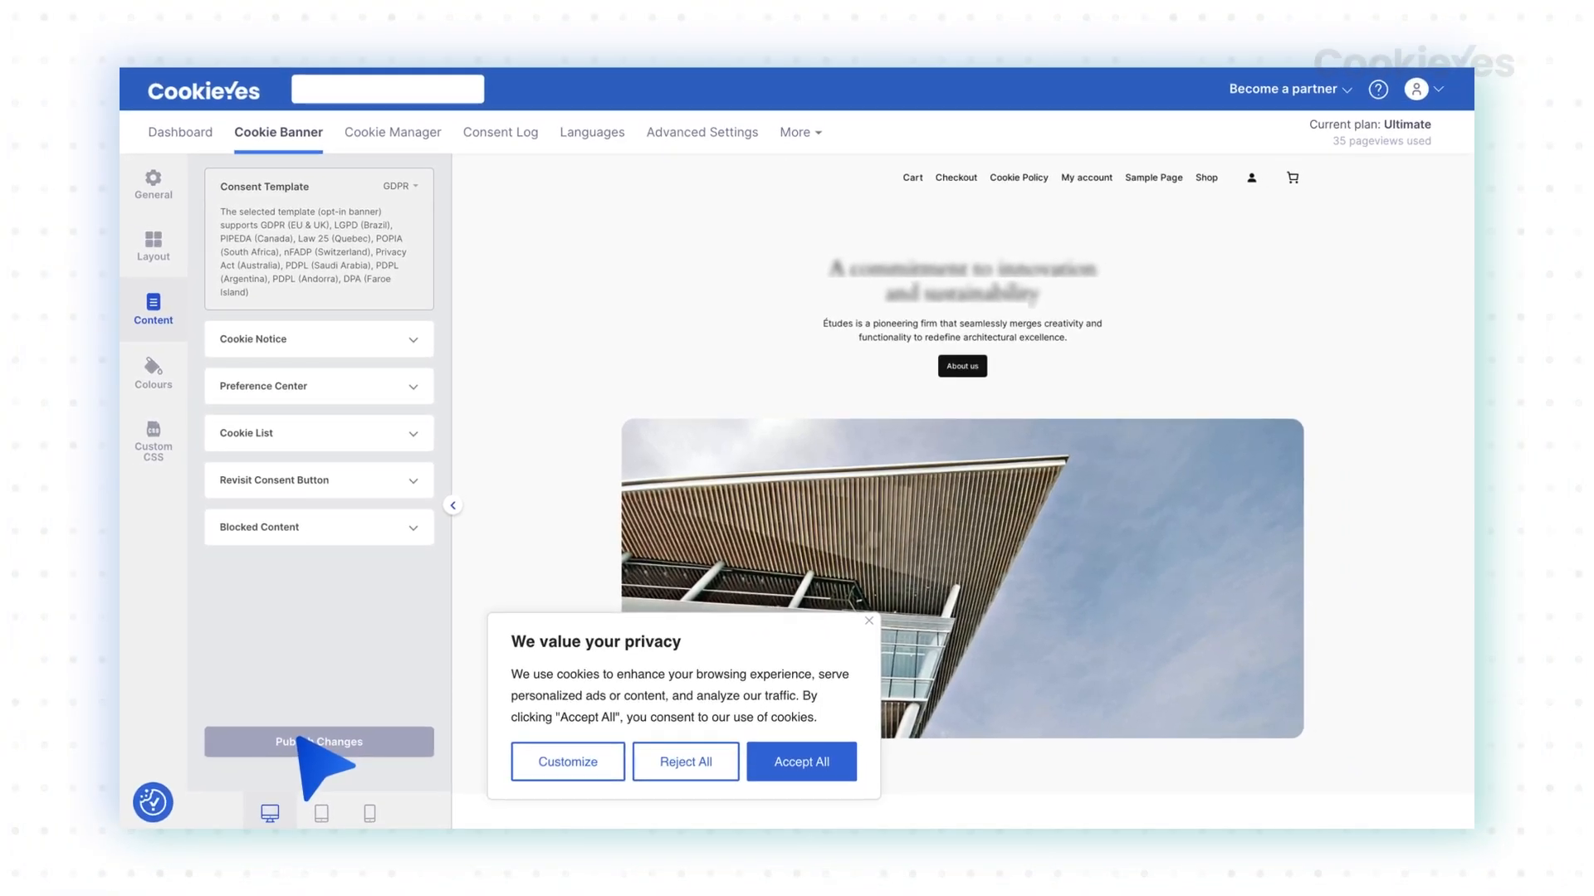
Review the banner's Custom CSS and publish the banner changes.
click(152, 442)
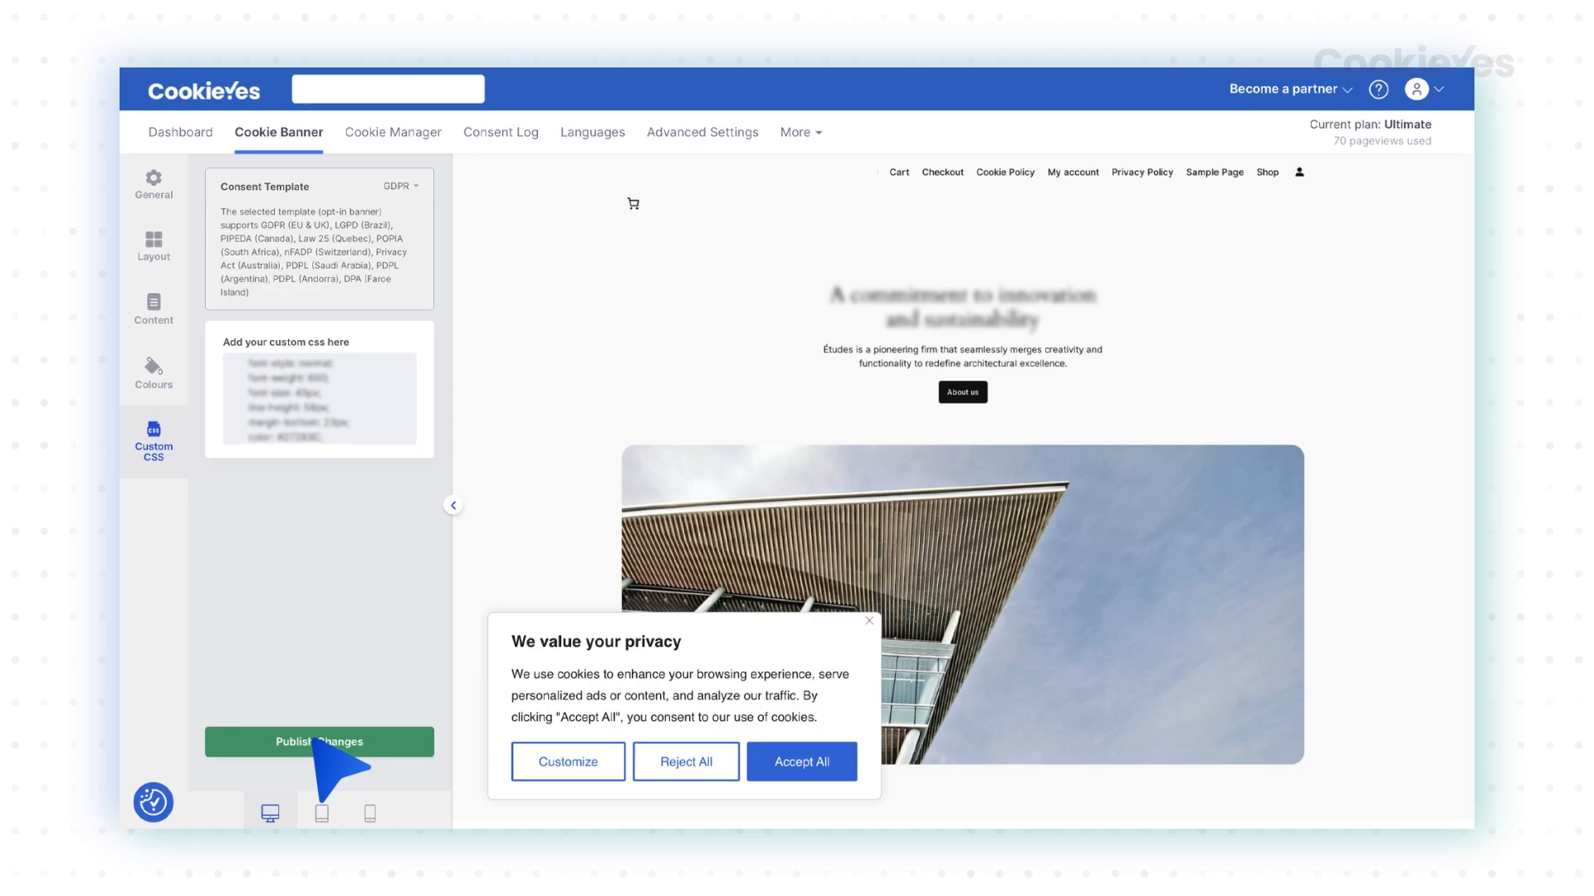
click(318, 742)
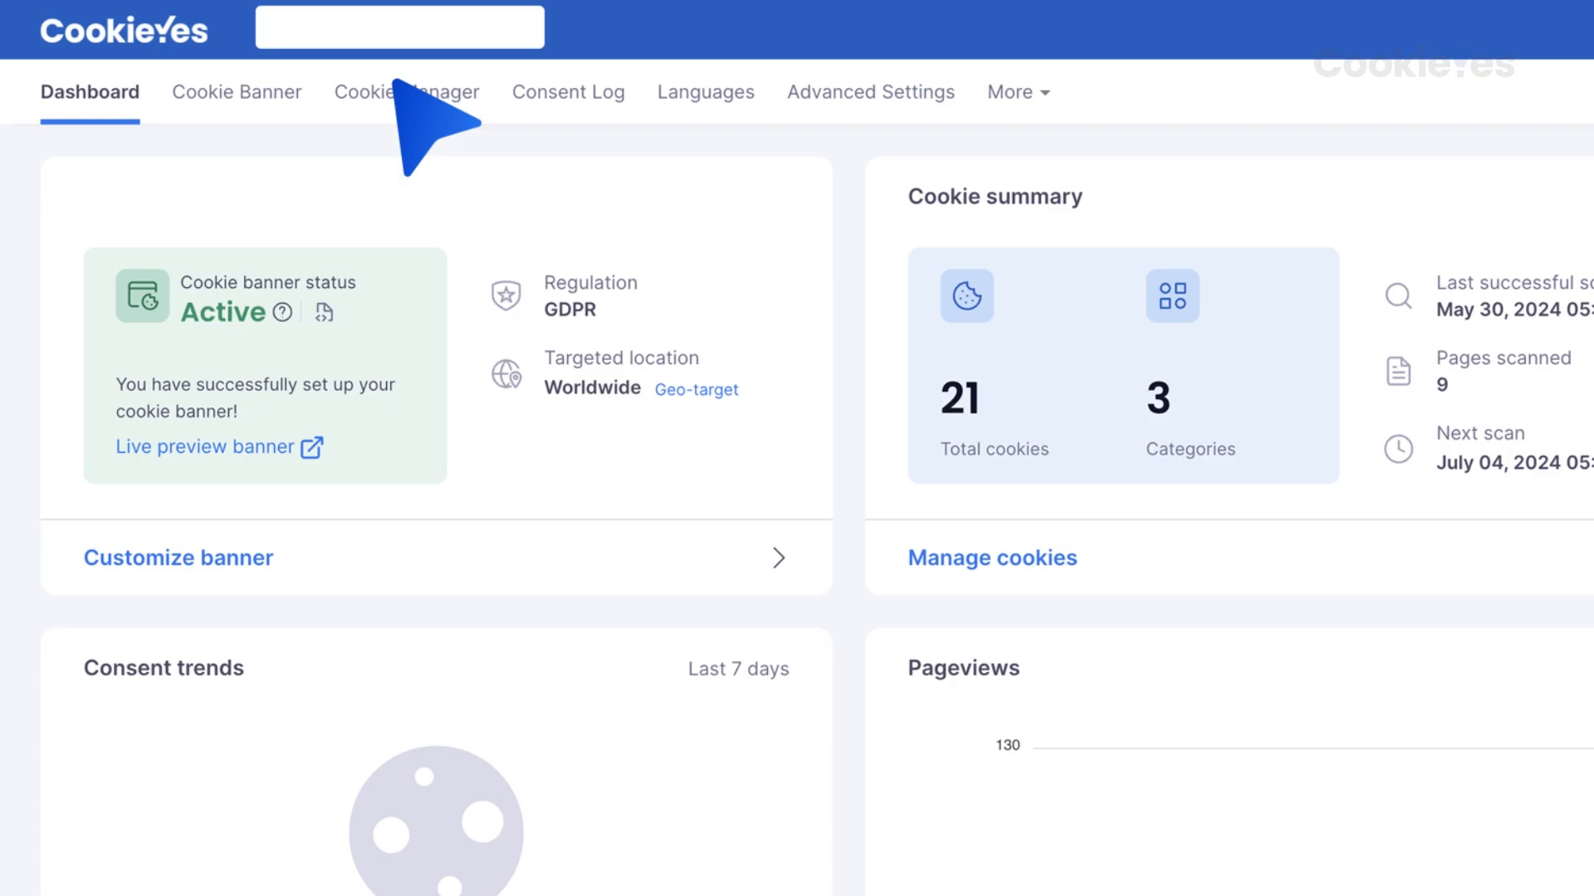
Select the empty Analytics category in the cookie list and start adding a cookie.
click(404, 92)
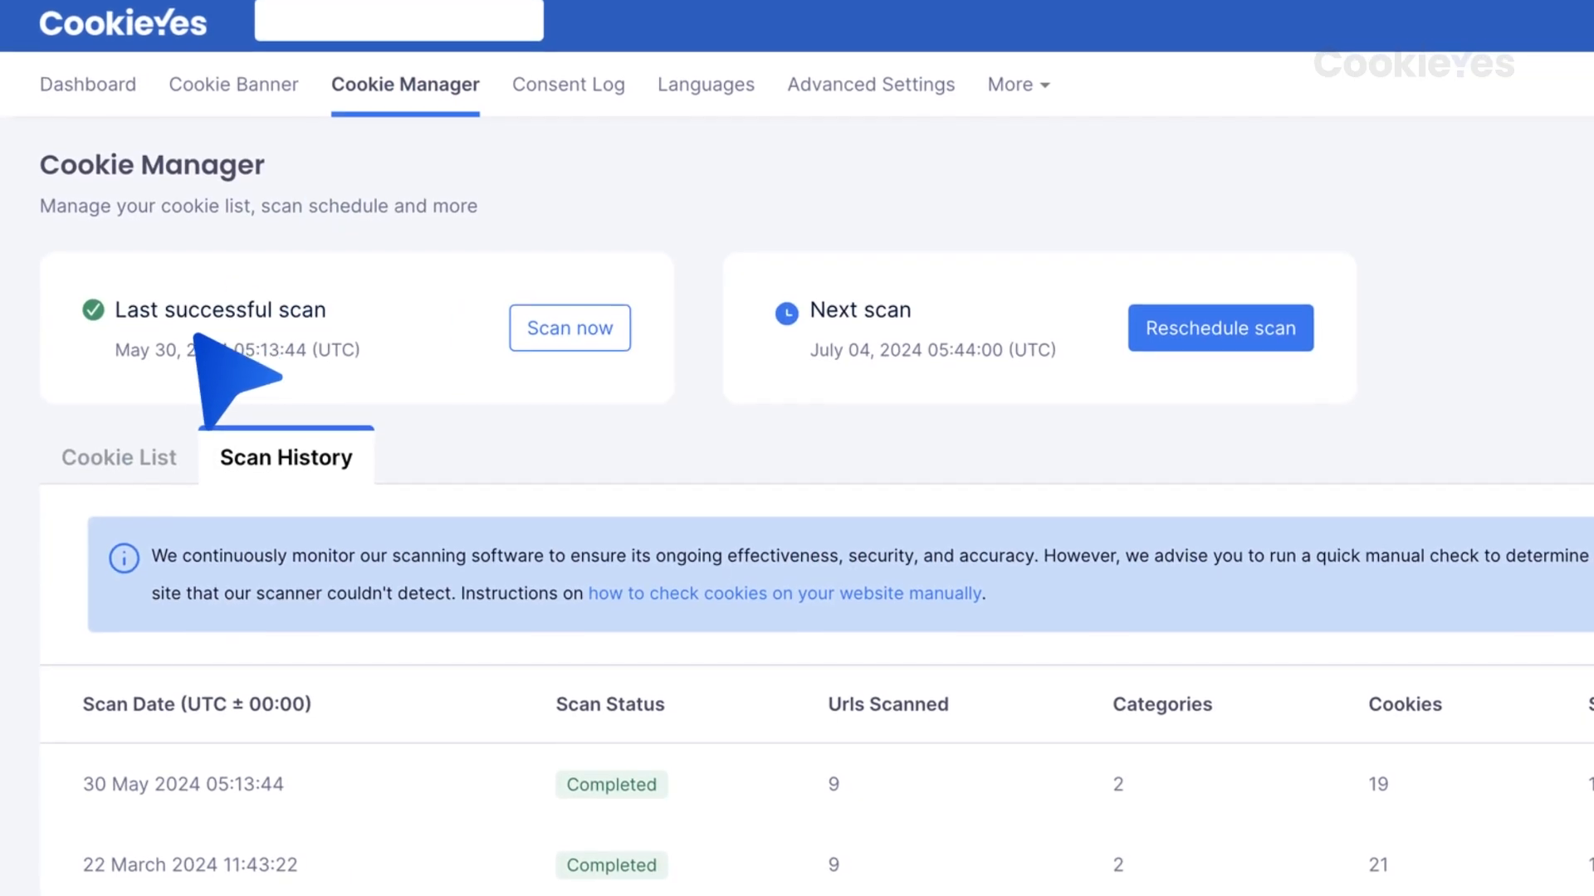
click(118, 458)
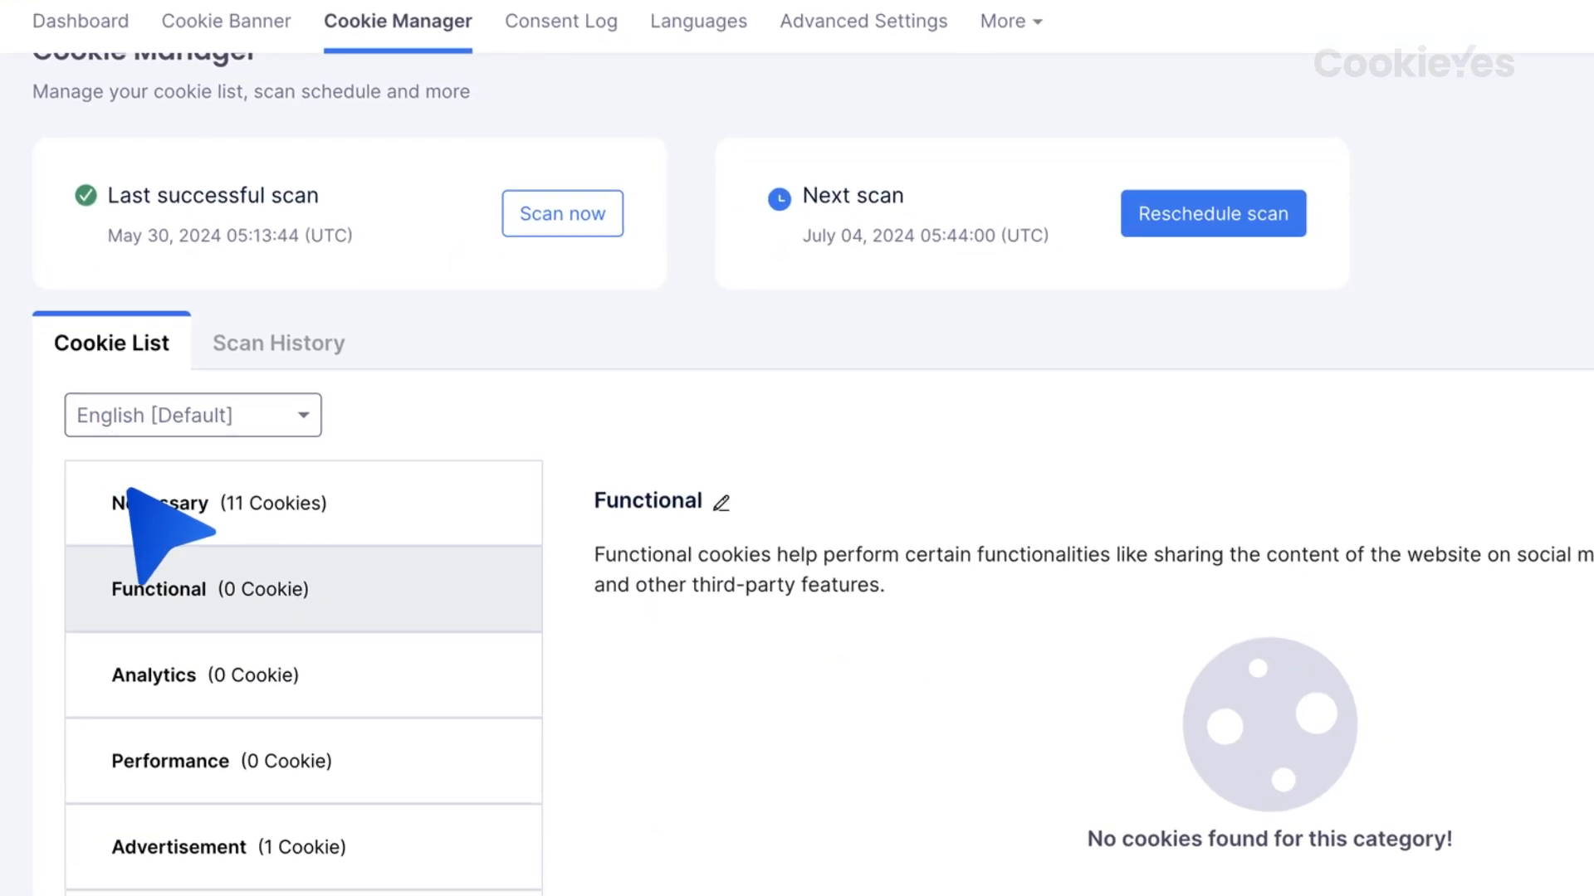
click(153, 675)
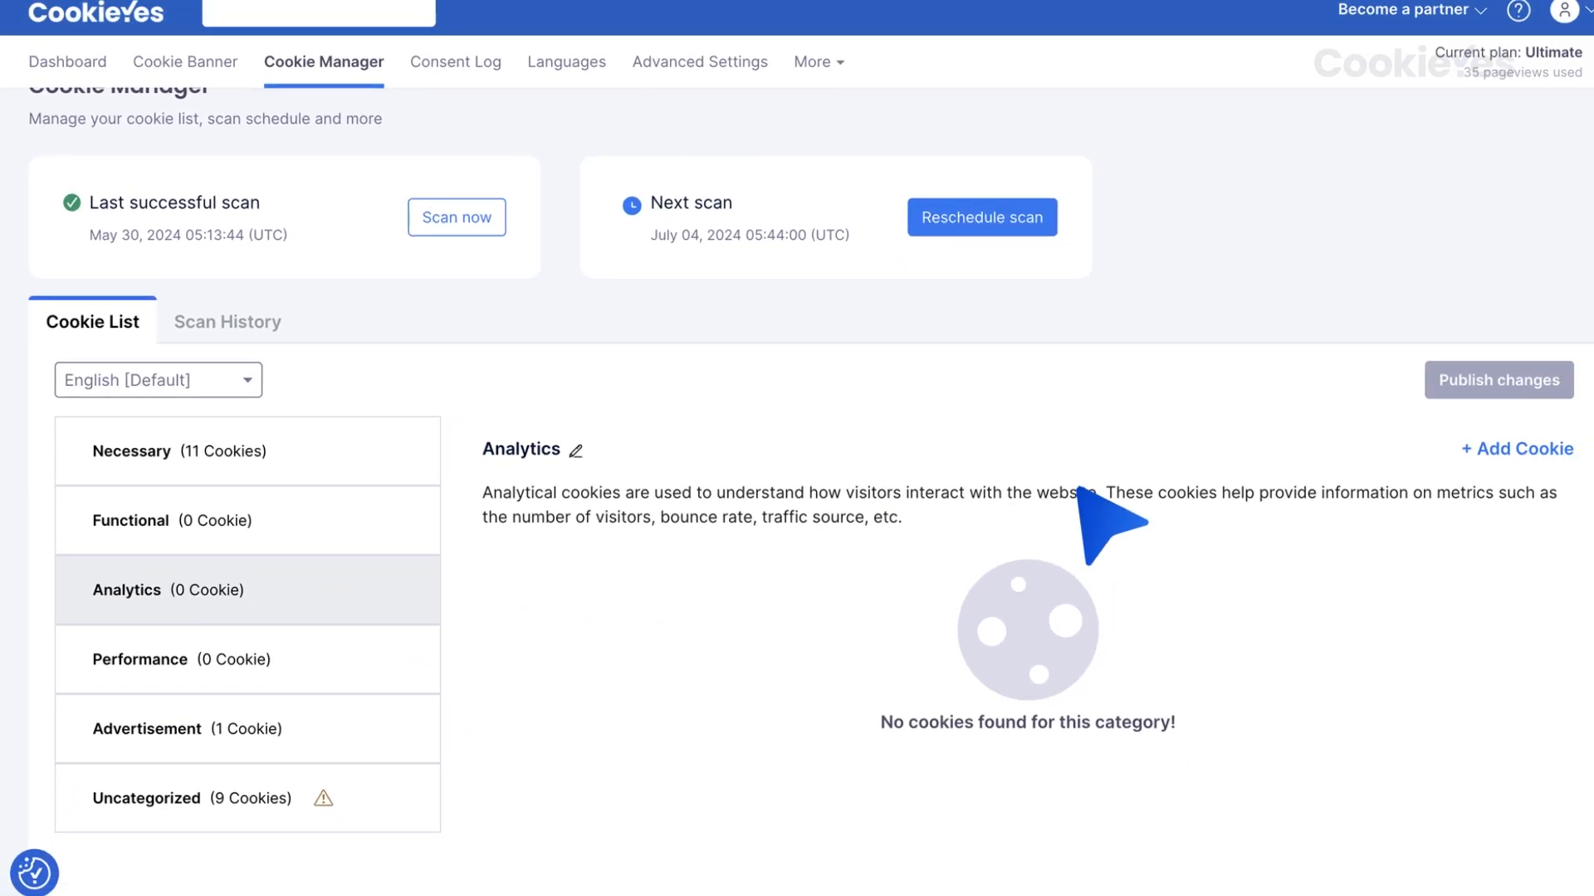
click(1515, 448)
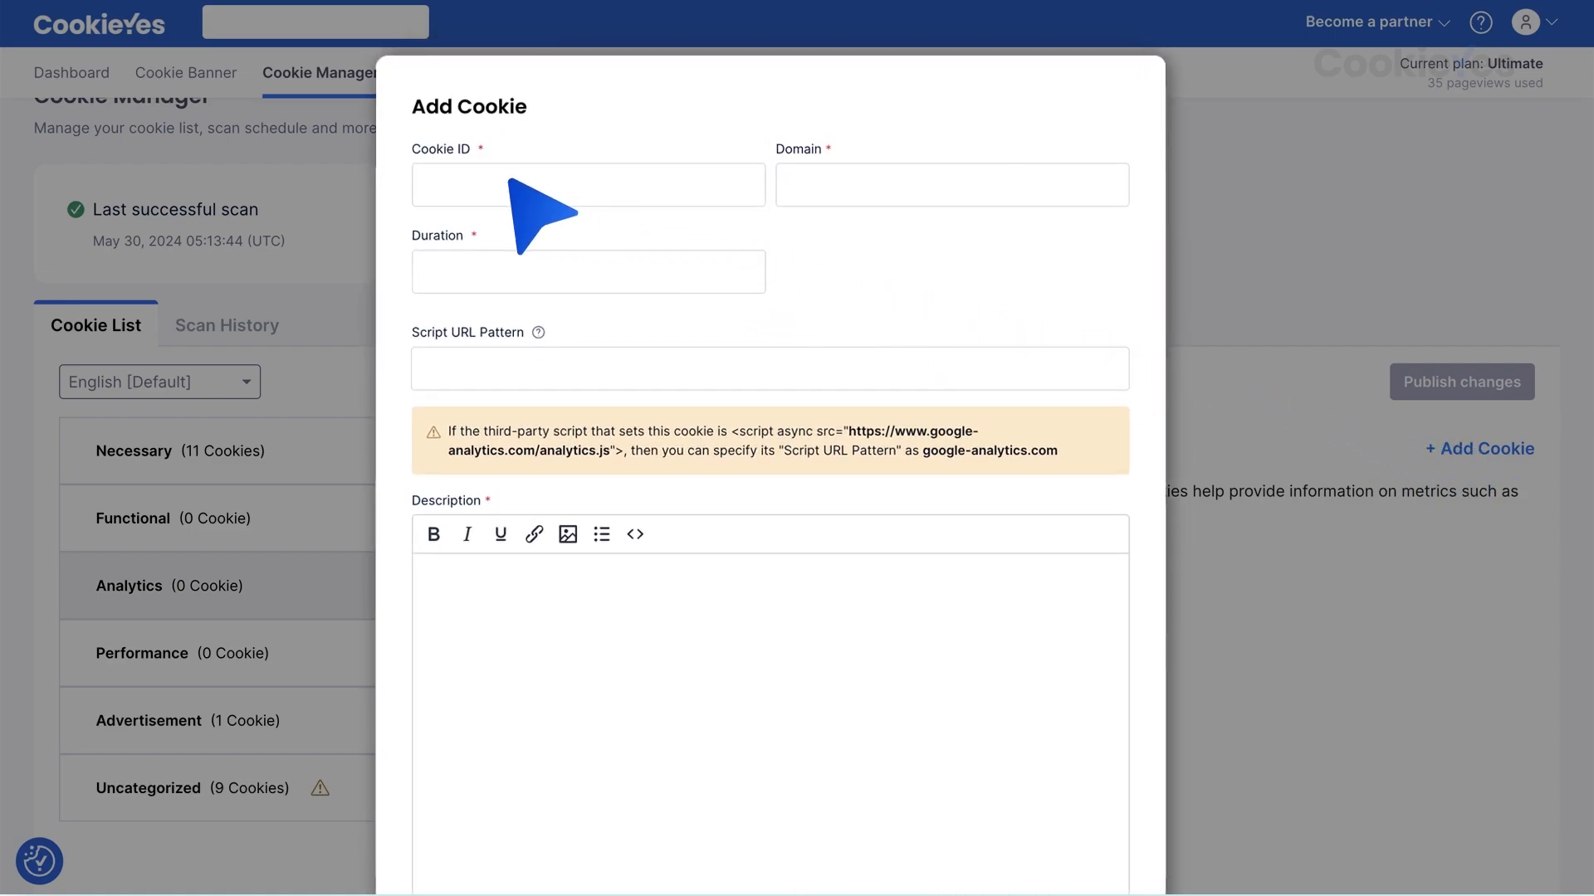
Add cookie _ga_* with script pattern google-analytics.com and a Google Analytics description as draft.
text(_ga_*)
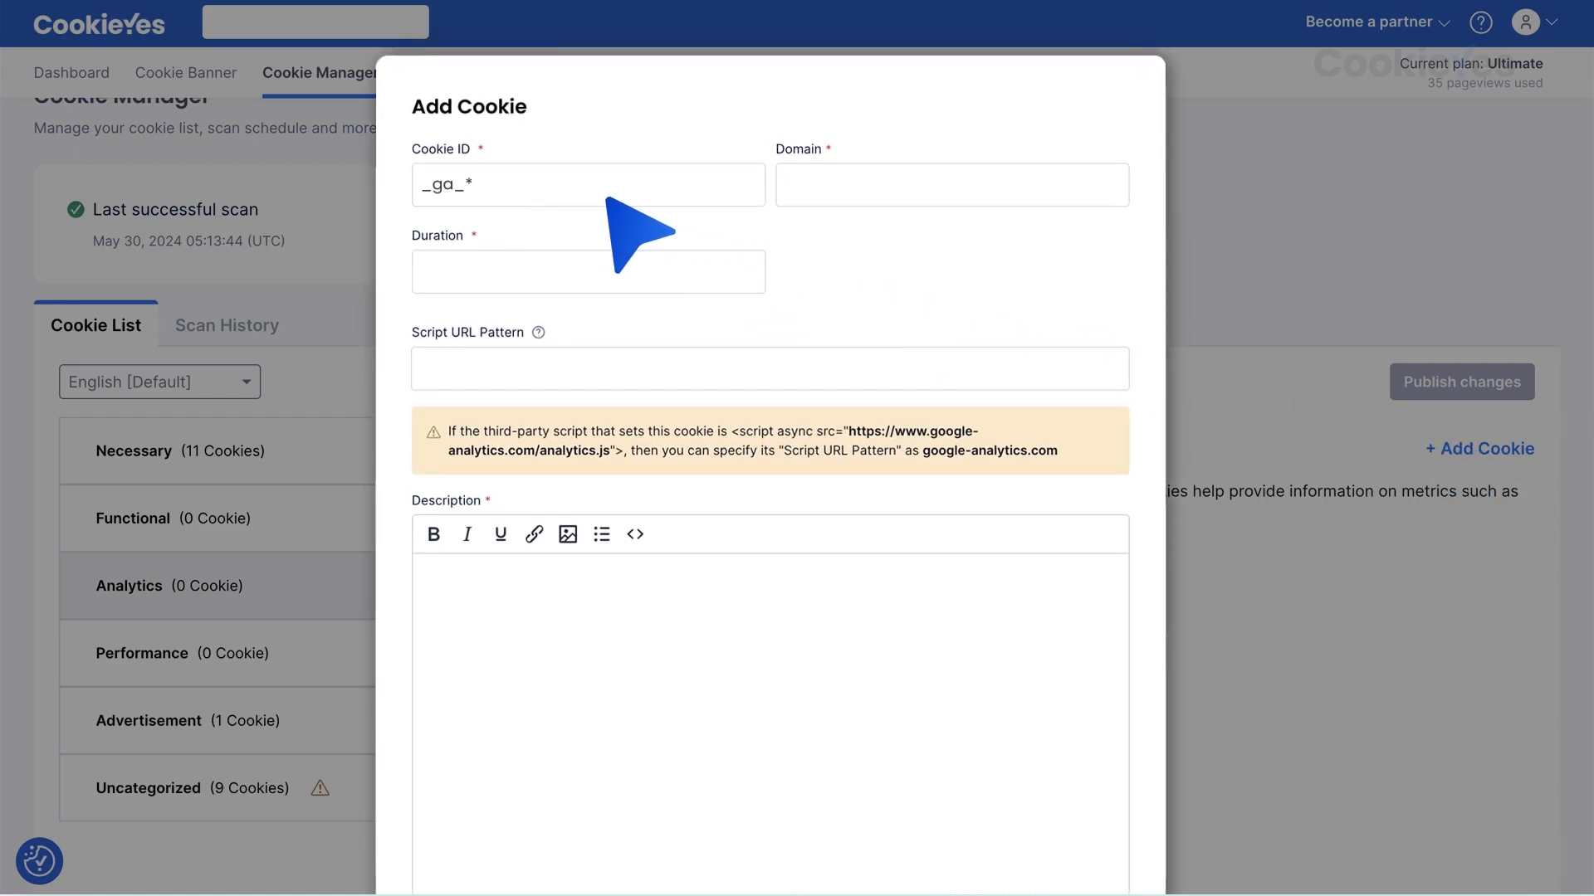
mouse_move(813, 213)
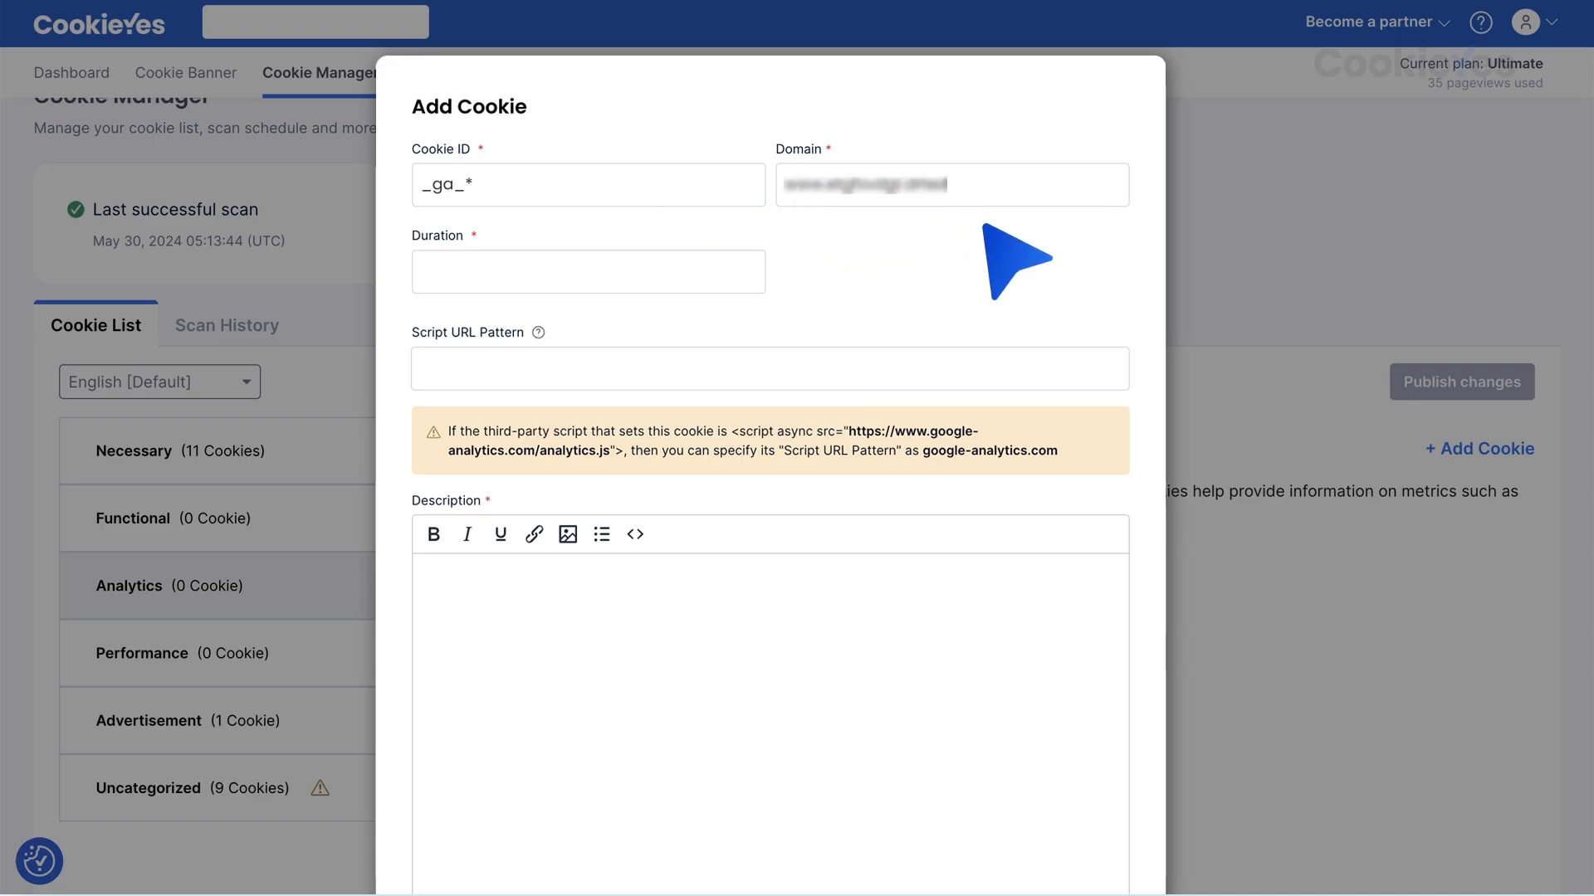
mouse_move(478, 284)
text(6 months)
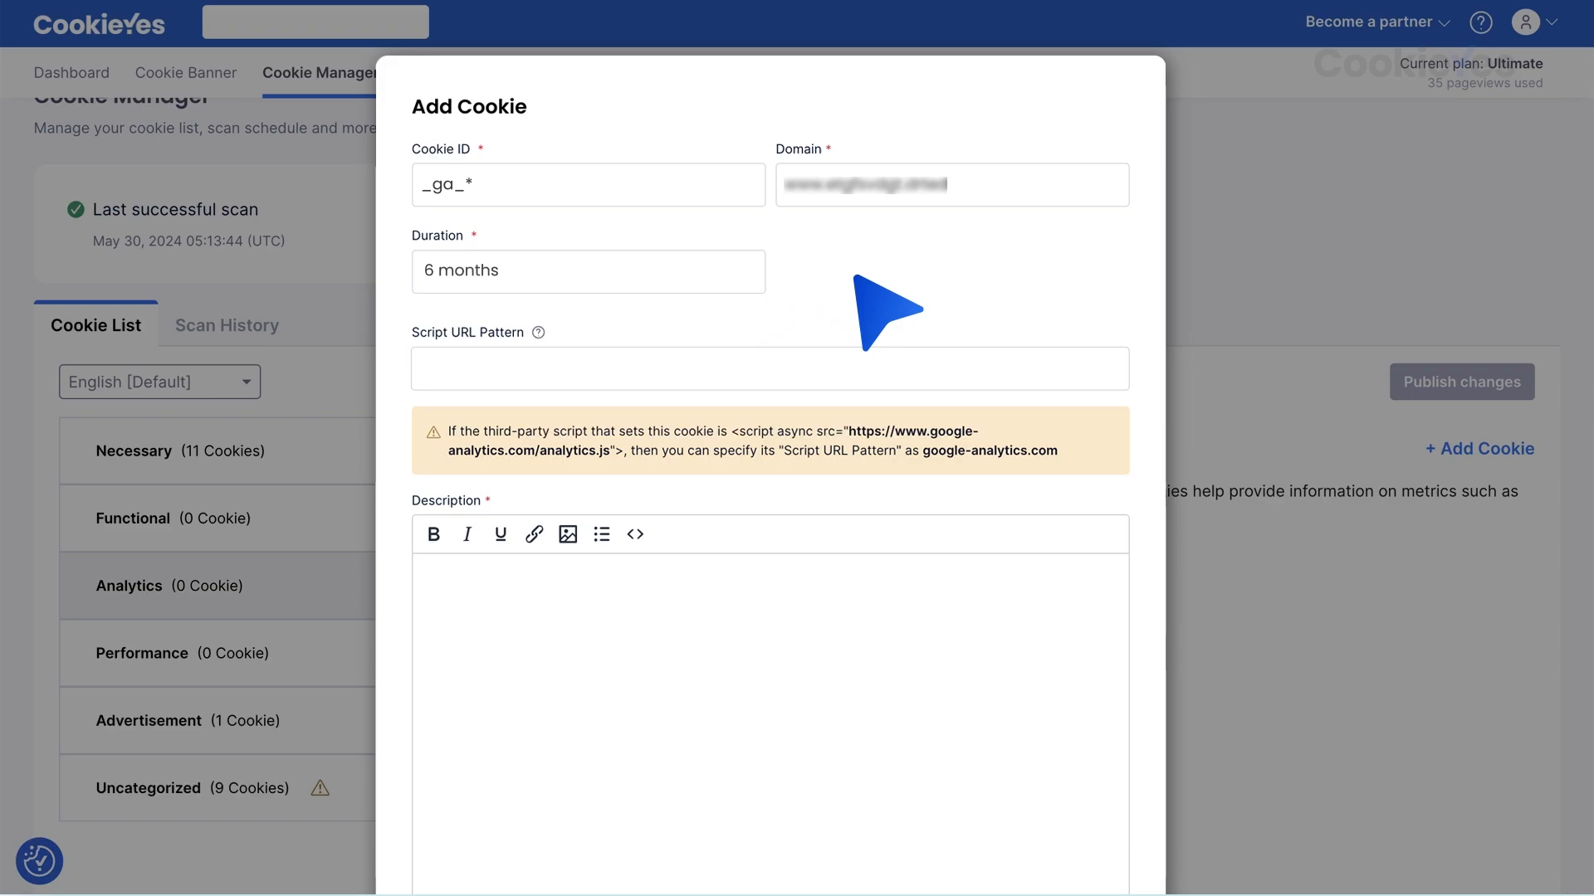
mouse_move(884, 309)
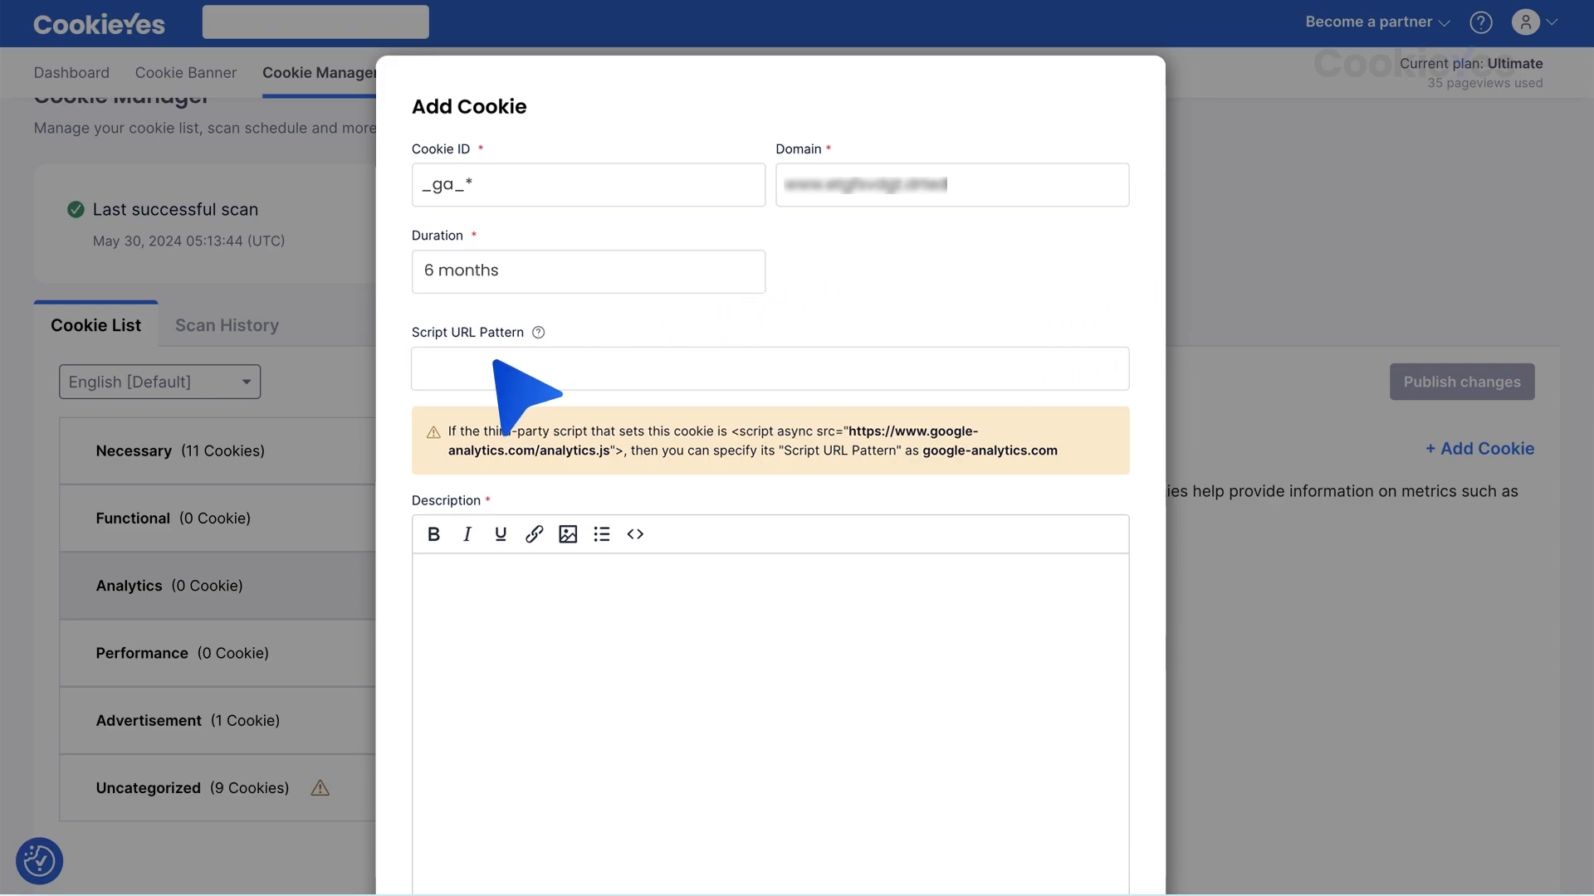
text(google-analytics.com)
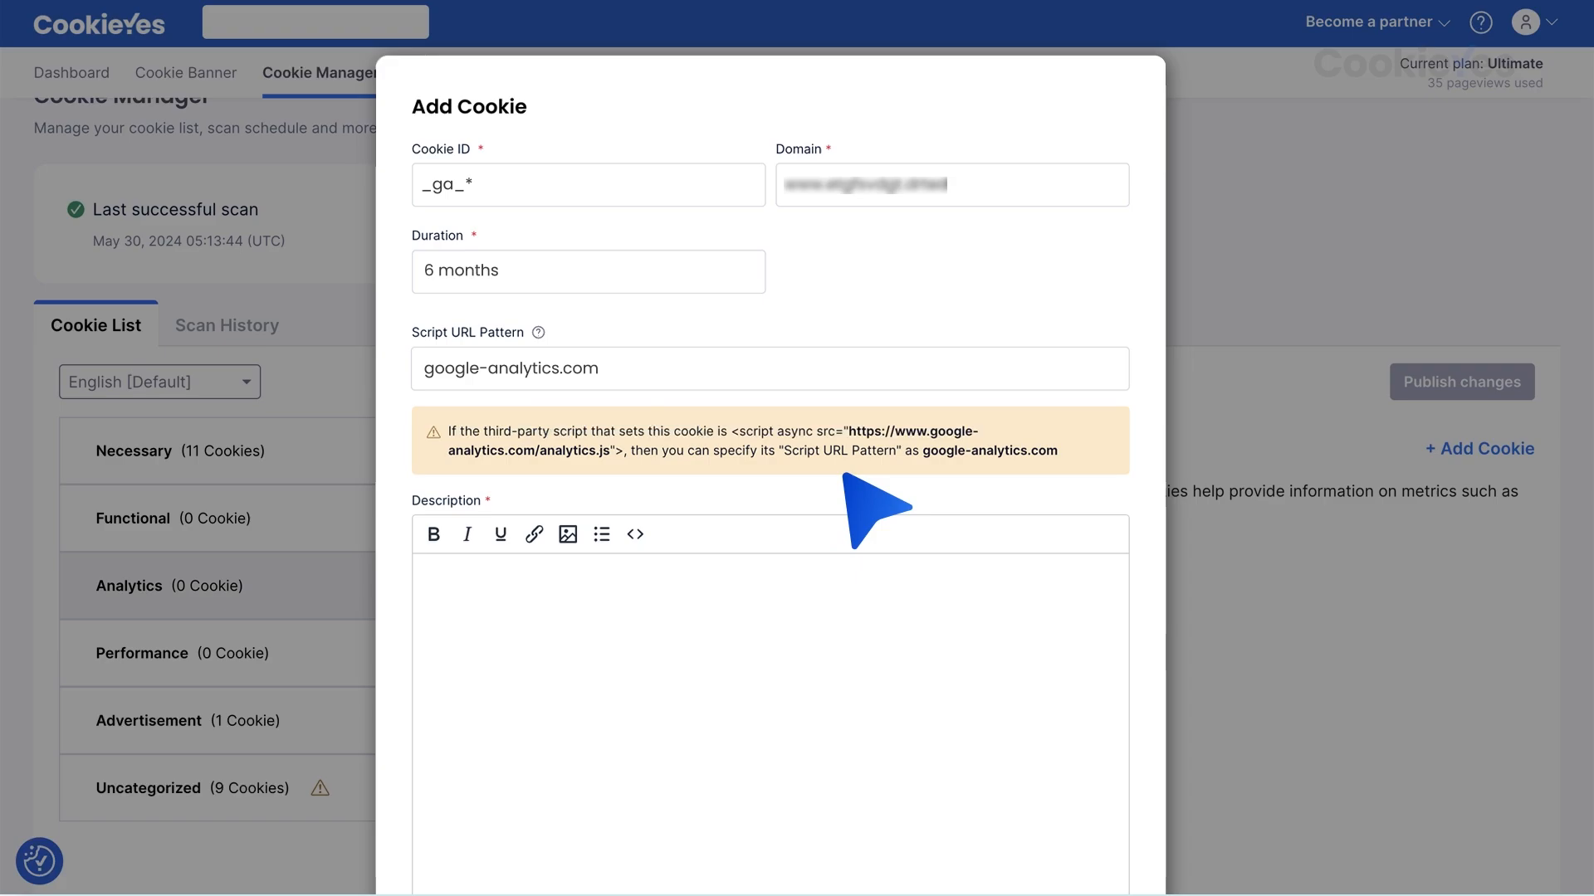
mouse_move(874, 508)
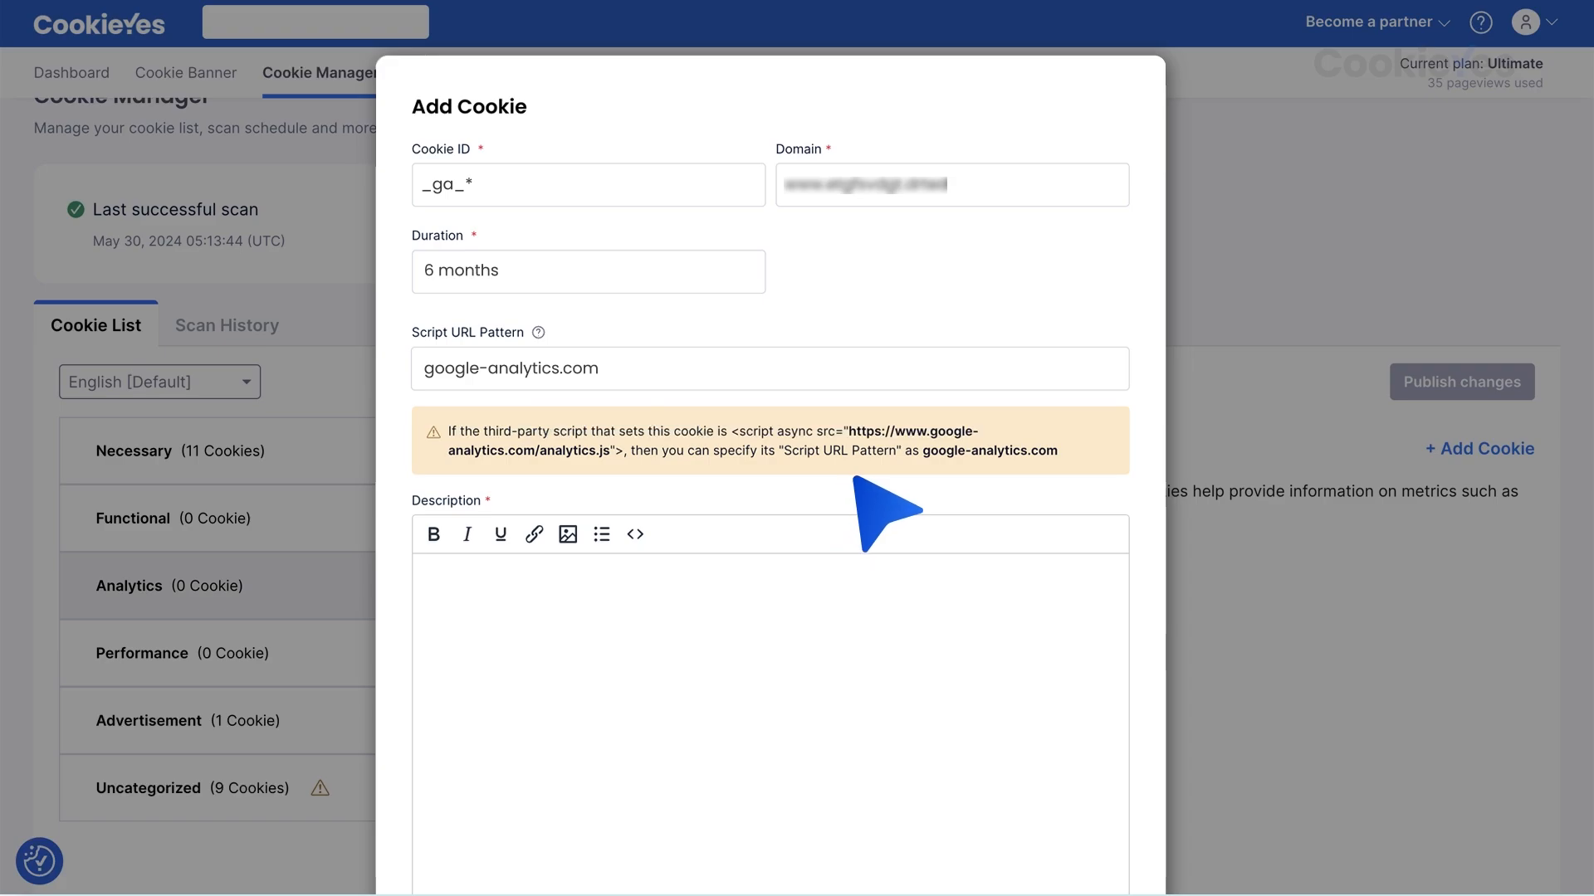
mouse_move(606, 565)
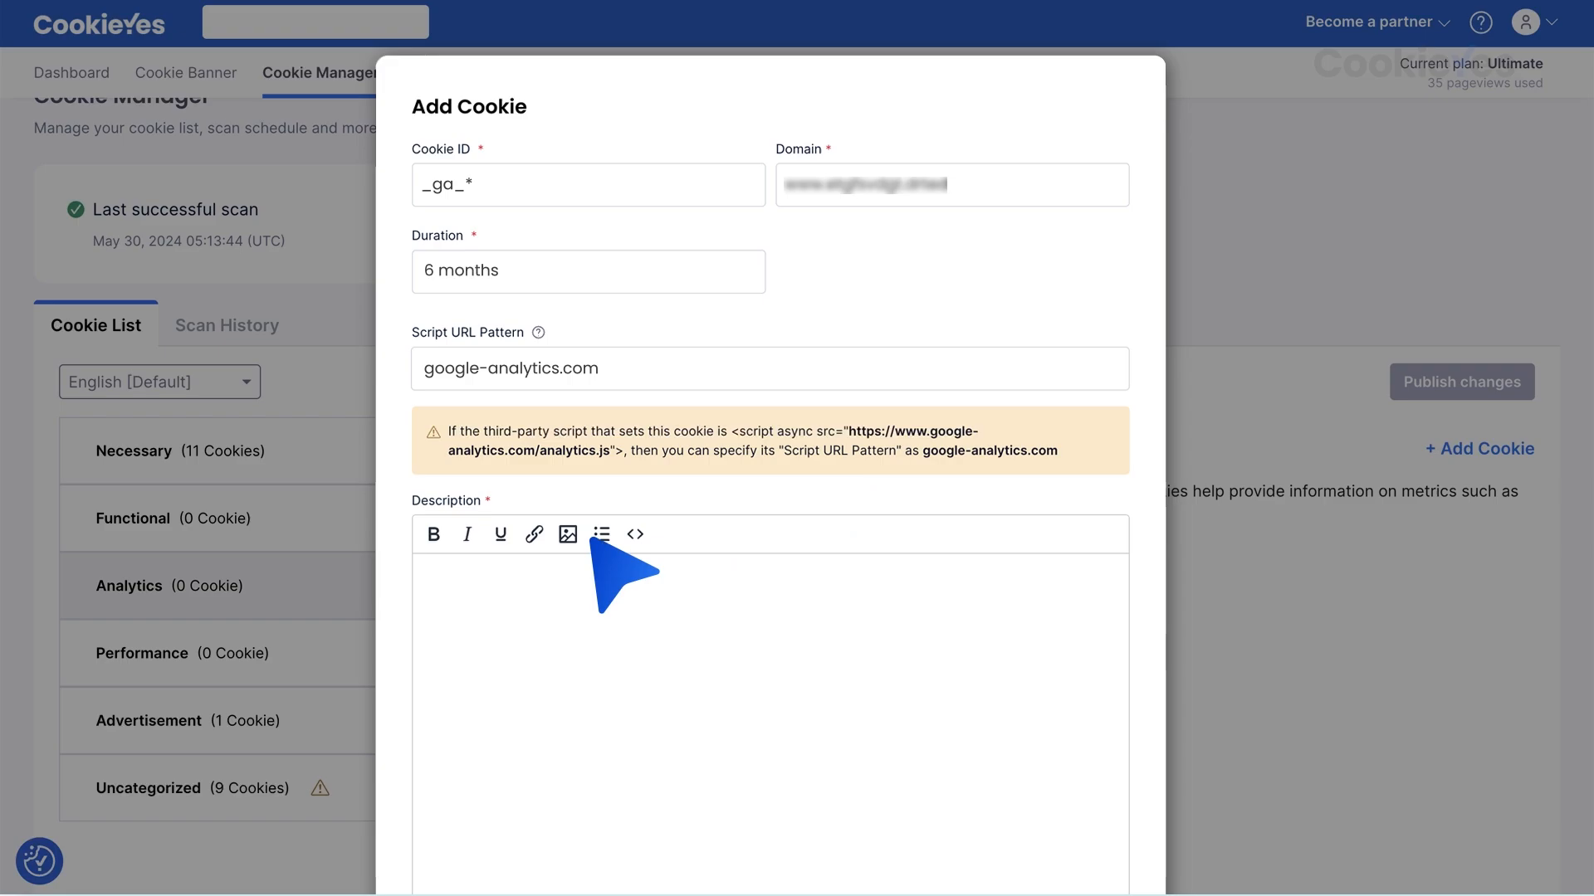
text(Google Analytics sets this cookie to store and count page views.)
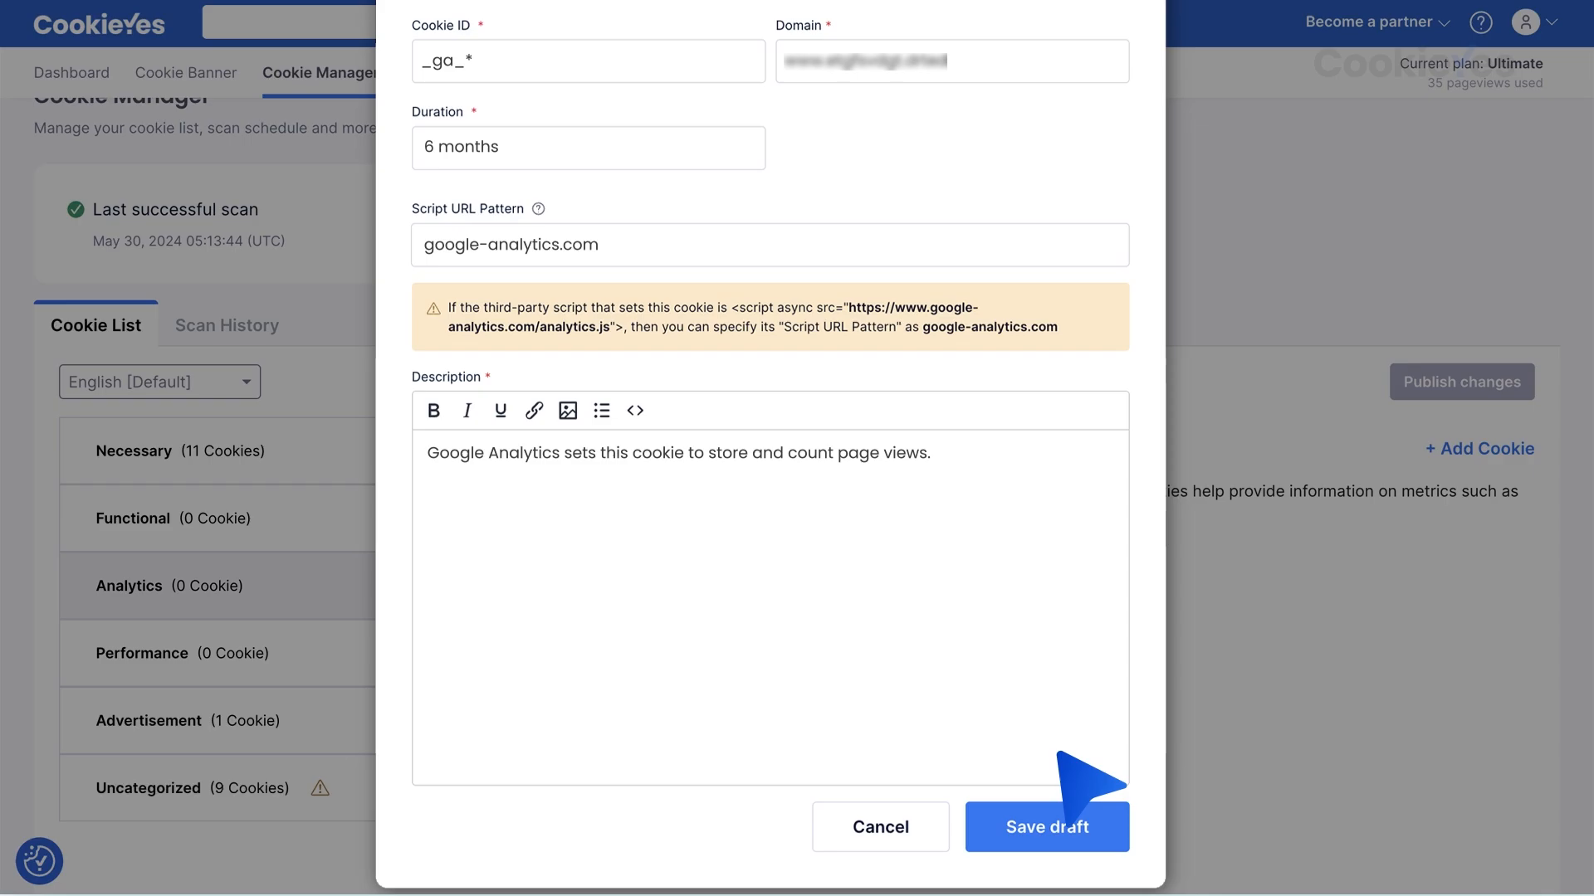
click(1046, 827)
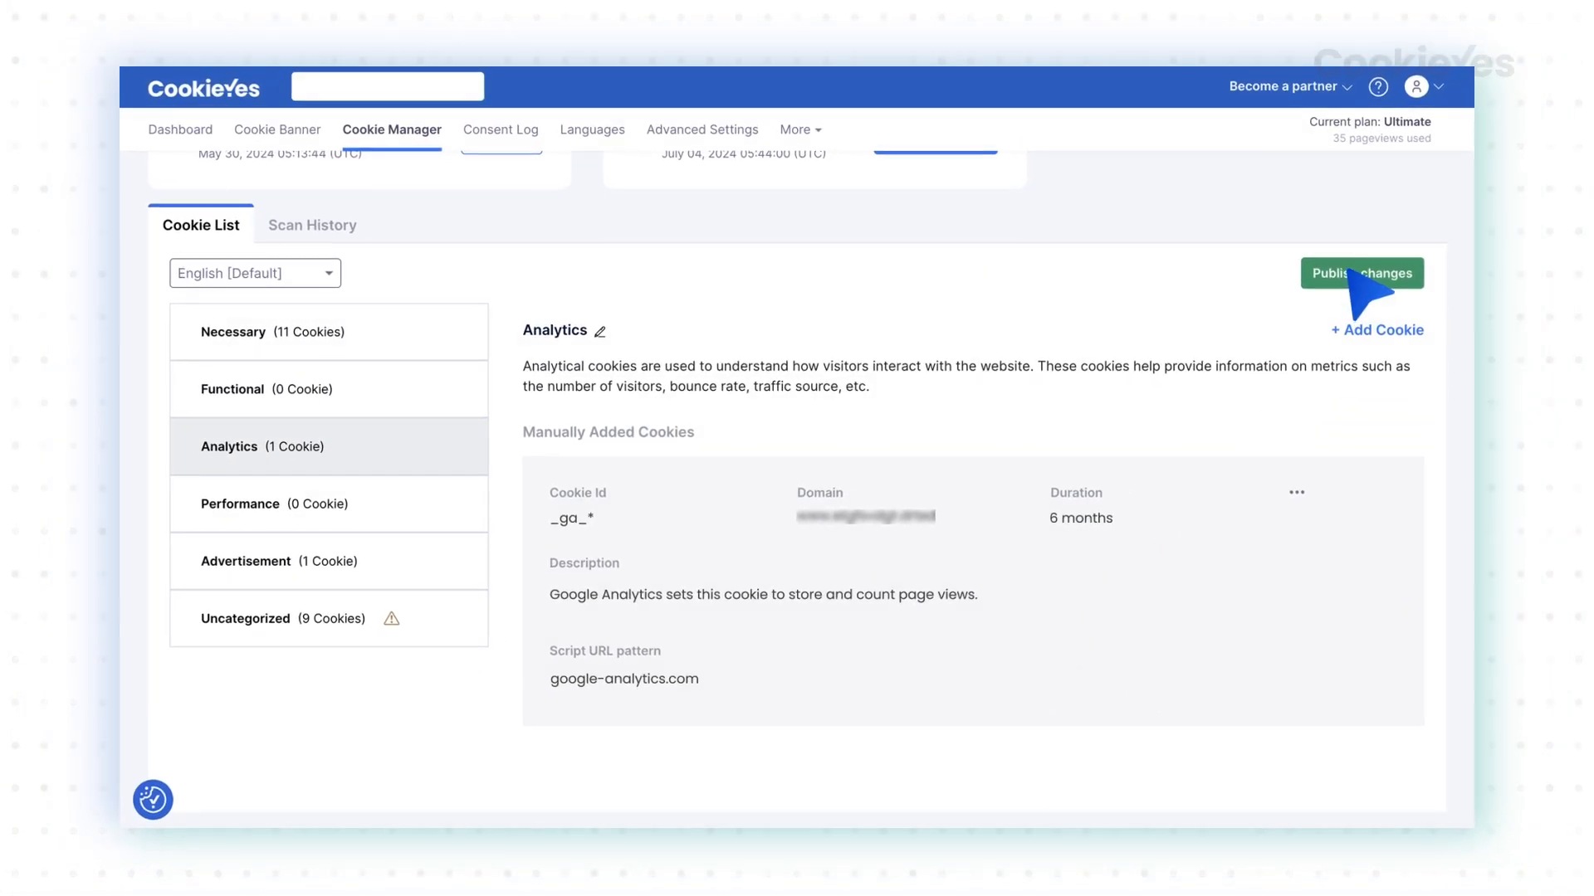
Publish the updated cookie list including the new _ga_* Analytics cookie.
click(1361, 273)
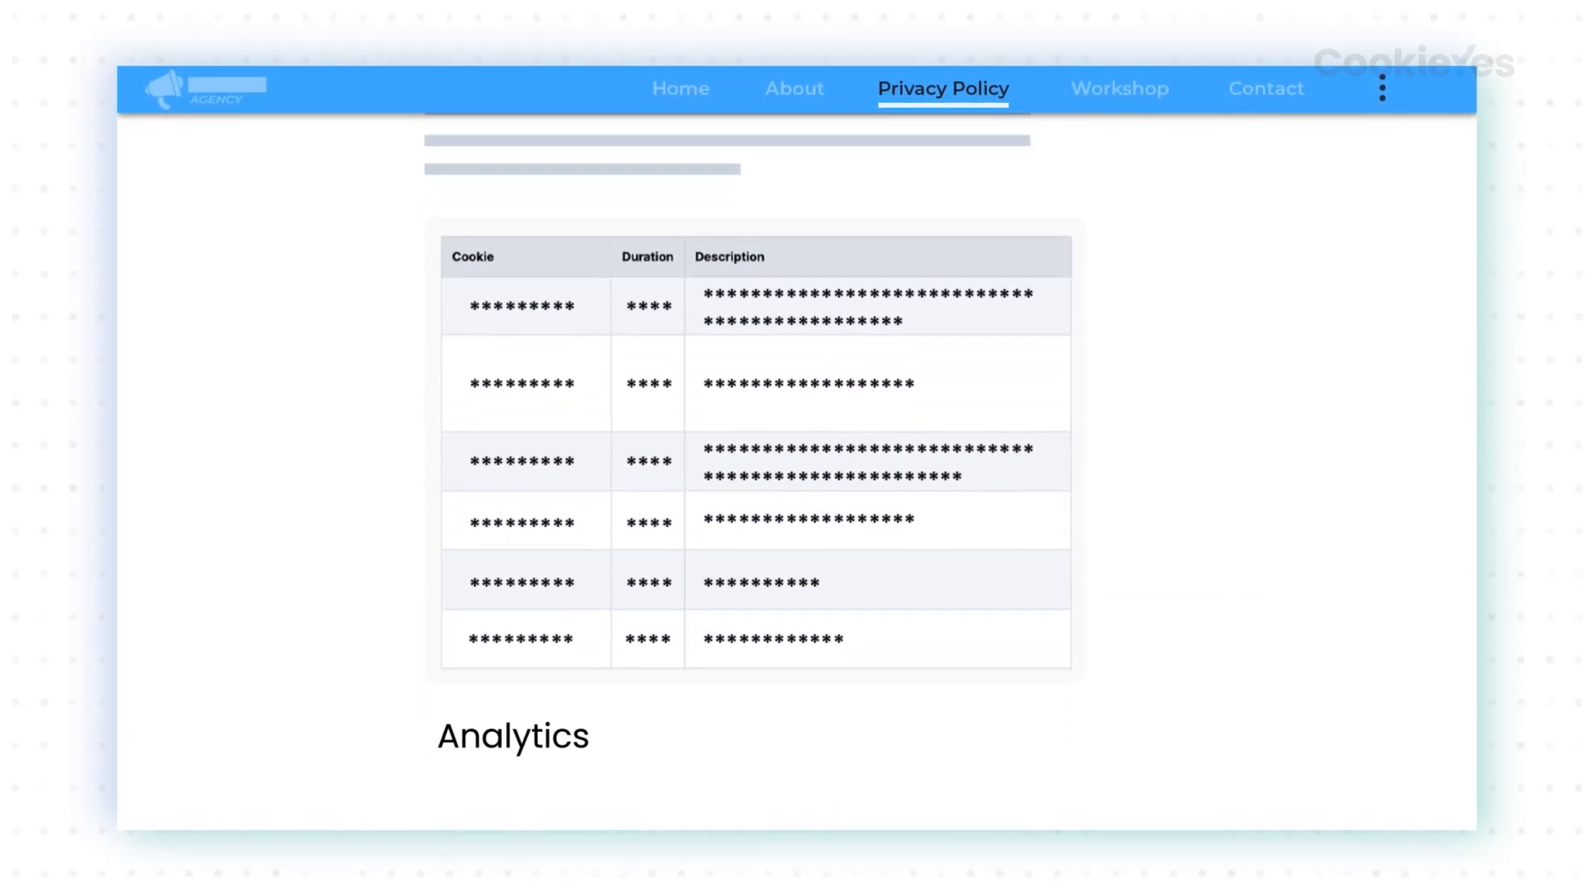
Scroll the live privacy policy page through the Analytics and Advertisement cookie tables.
scroll(down, 3)
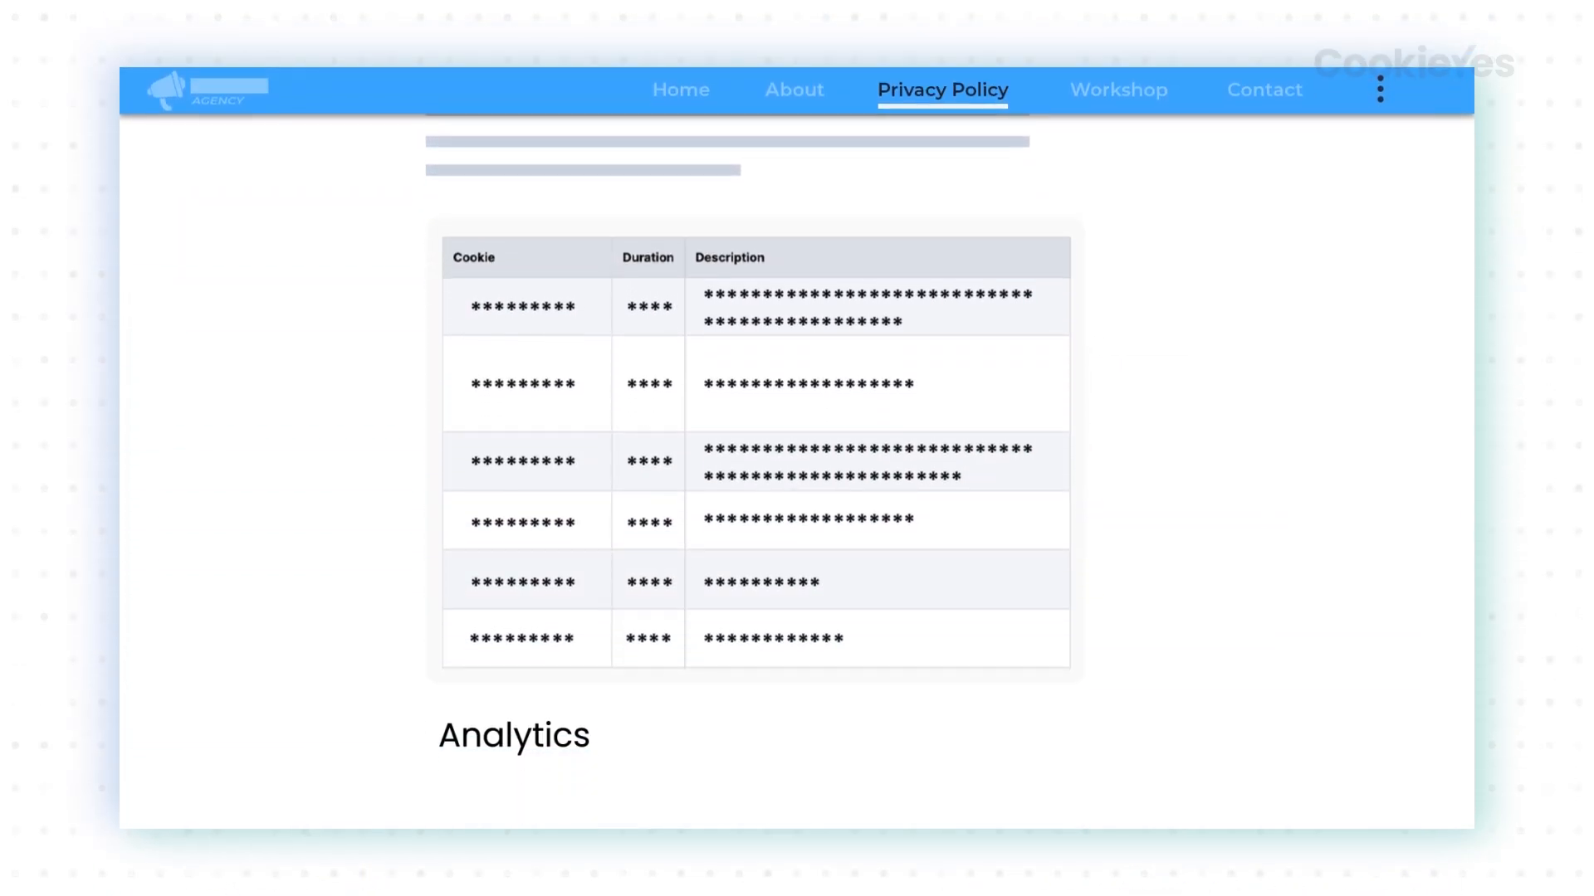
scroll(down, 3)
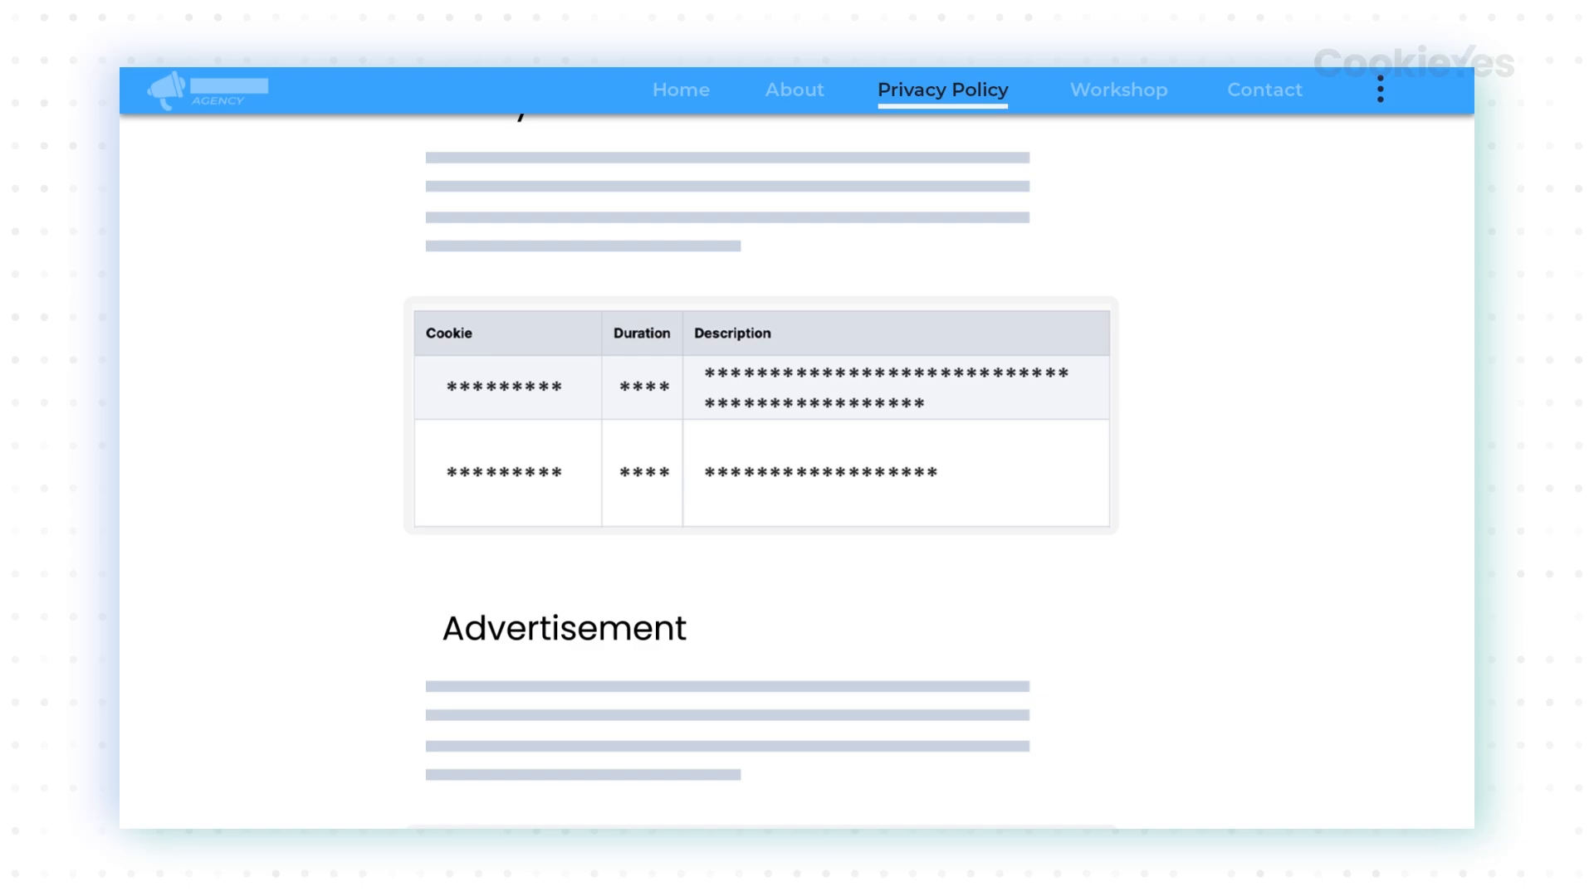